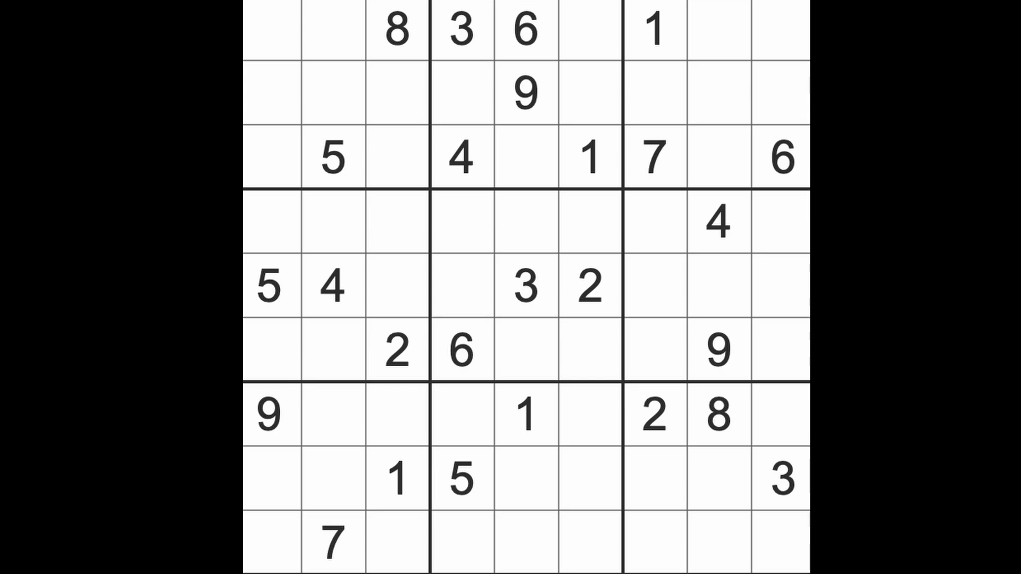
mouse_move(681, 306)
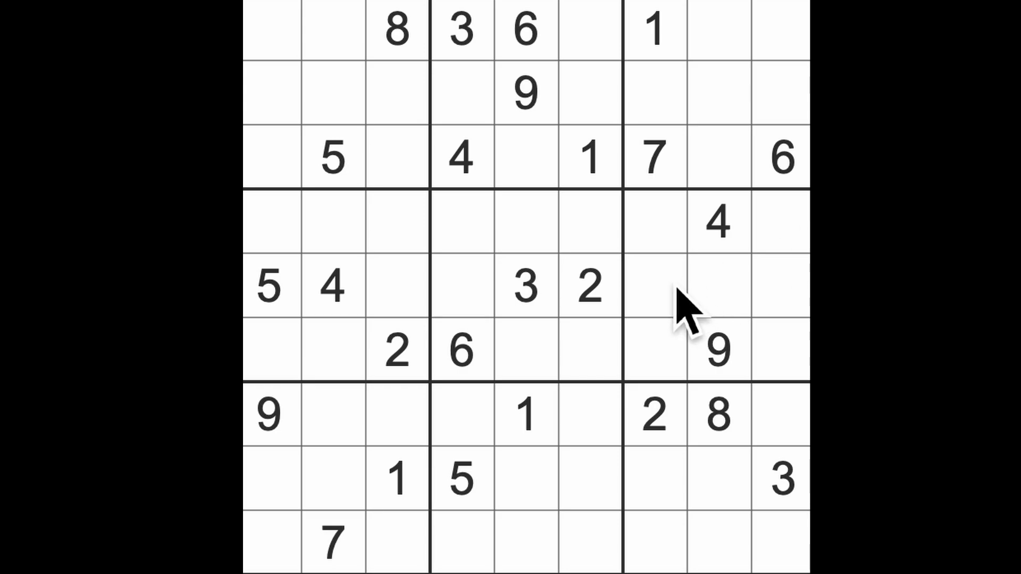
- Check where the 2s sit, then place a 2 in row 4, column 9
click(586, 286)
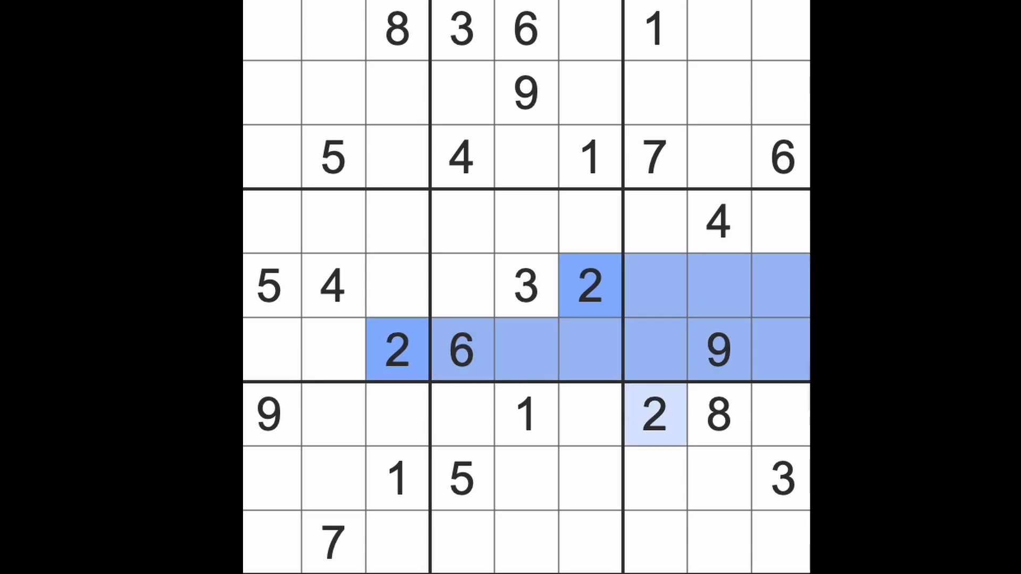
click(781, 221)
text(2)
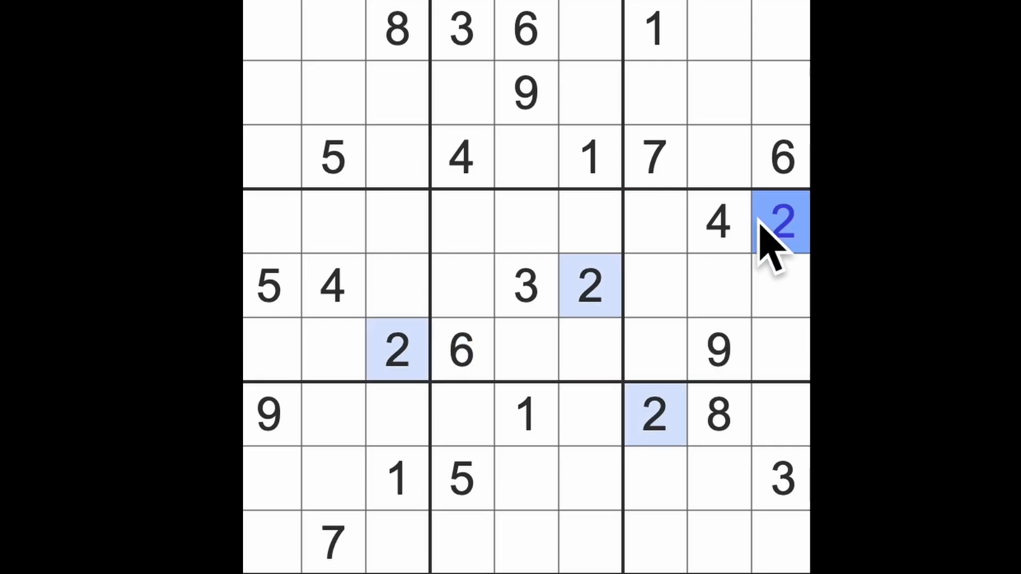
mouse_move(785, 280)
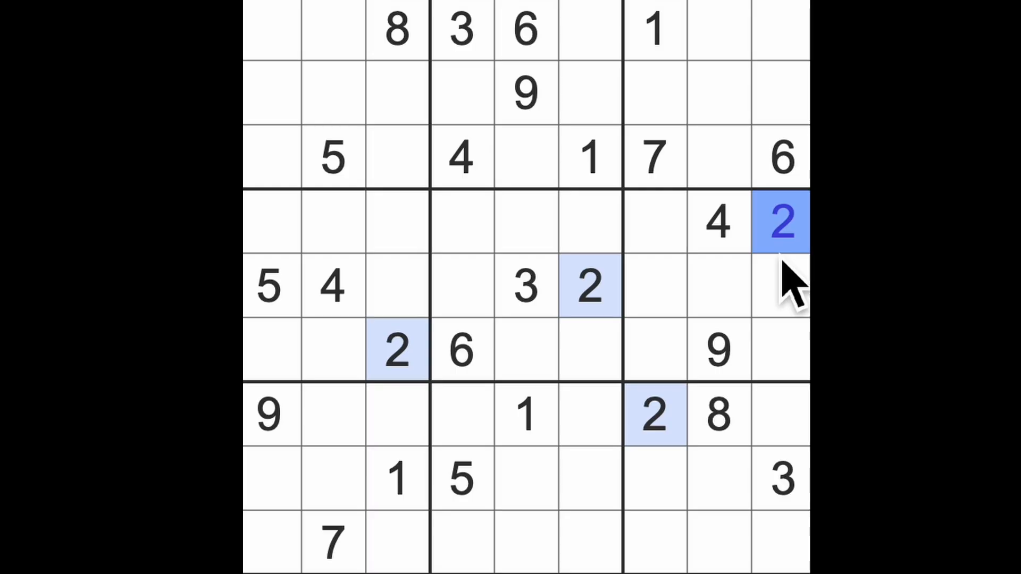
mouse_move(678, 319)
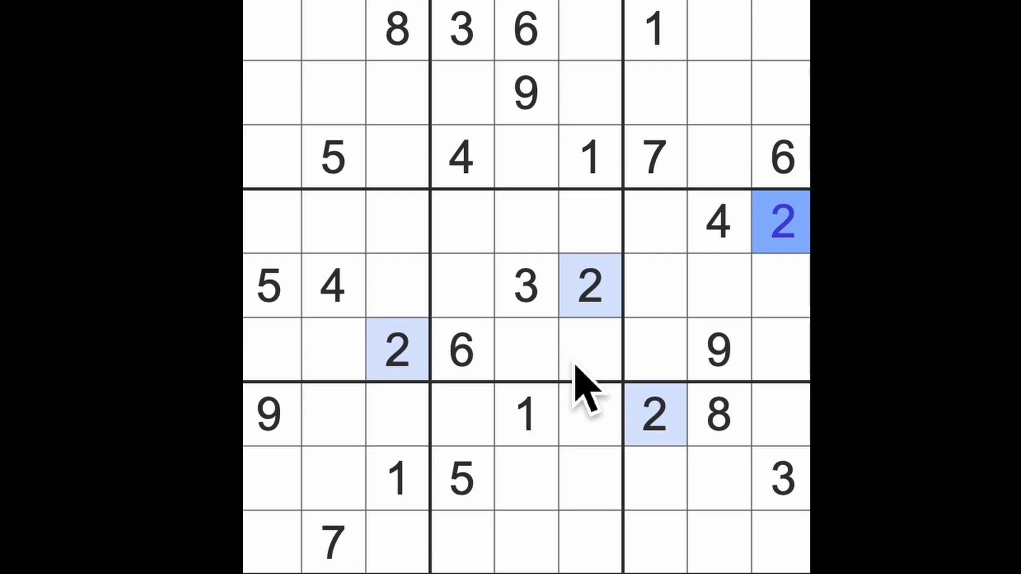
- Highlight the given 1s, 3s and 8s to check their positions
click(526, 415)
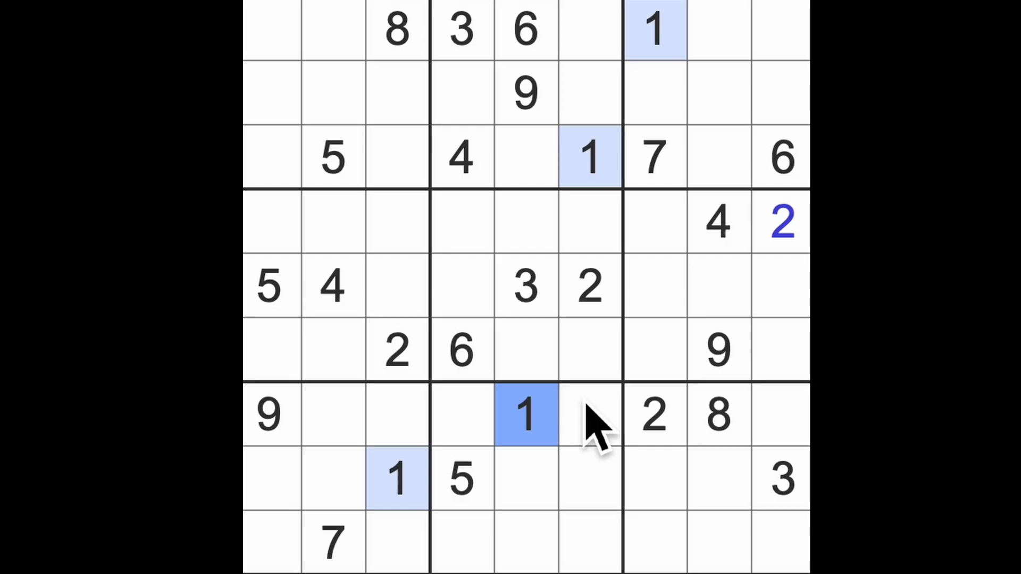
click(653, 415)
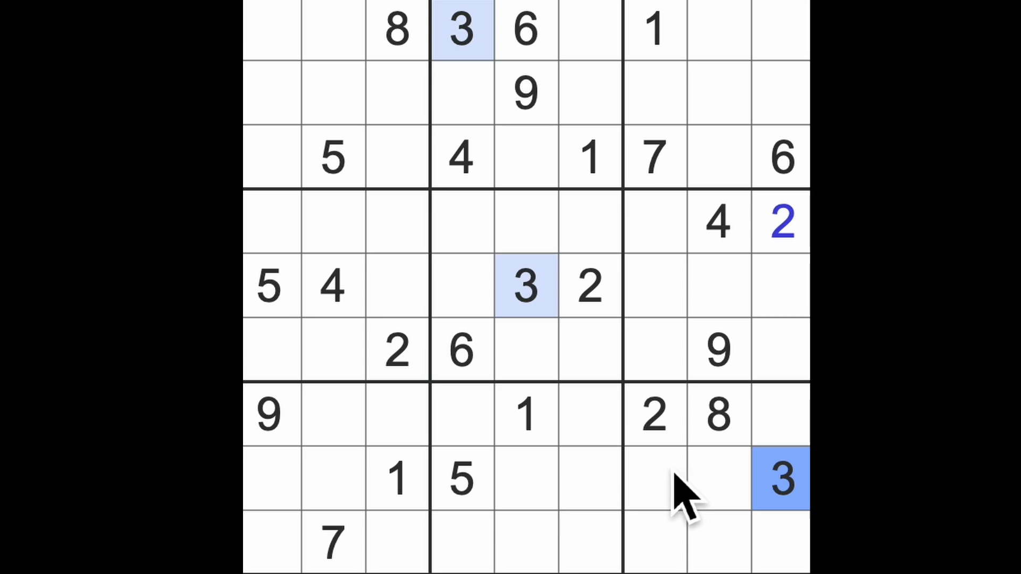
mouse_move(632, 495)
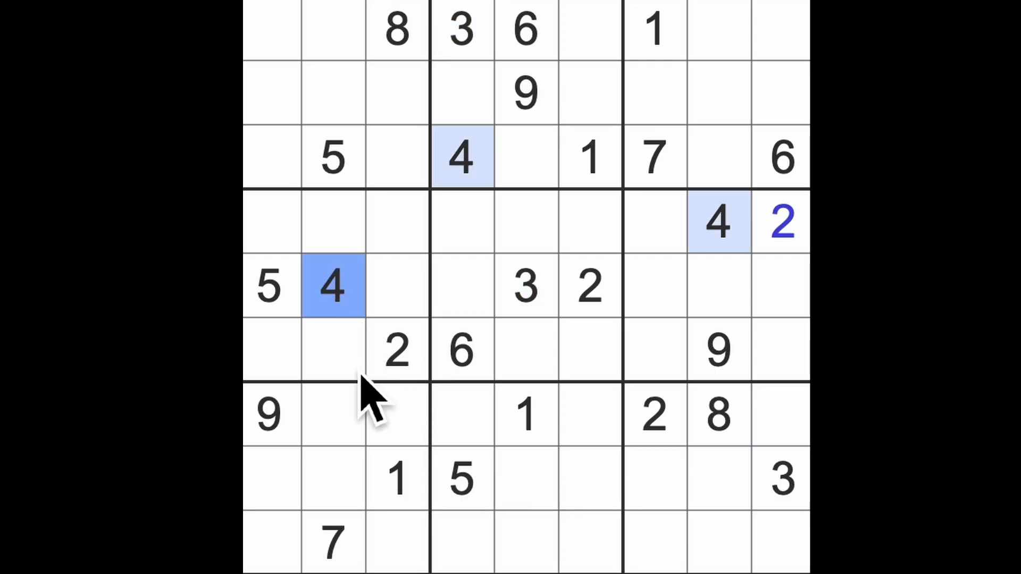
mouse_move(375, 429)
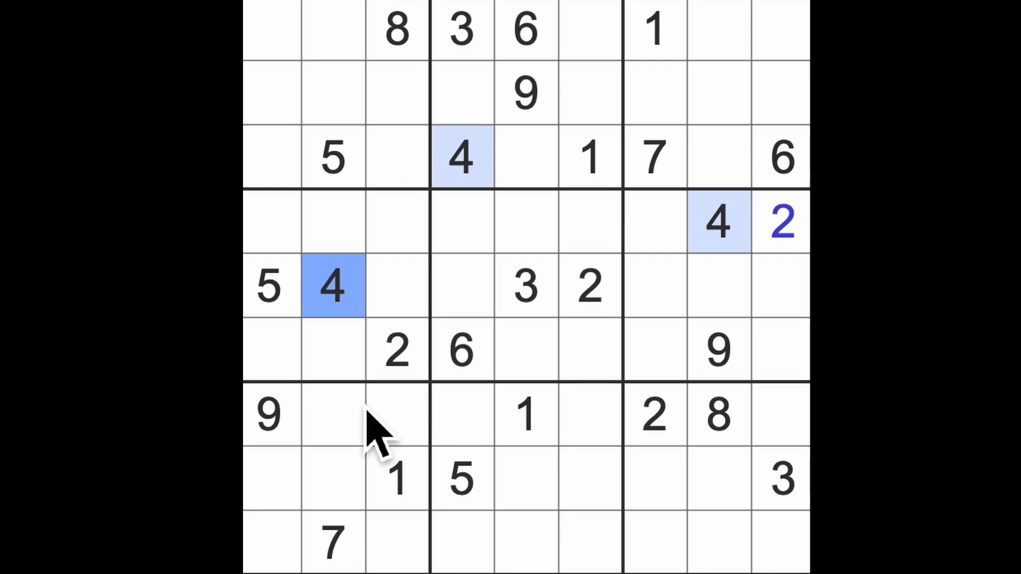
click(719, 29)
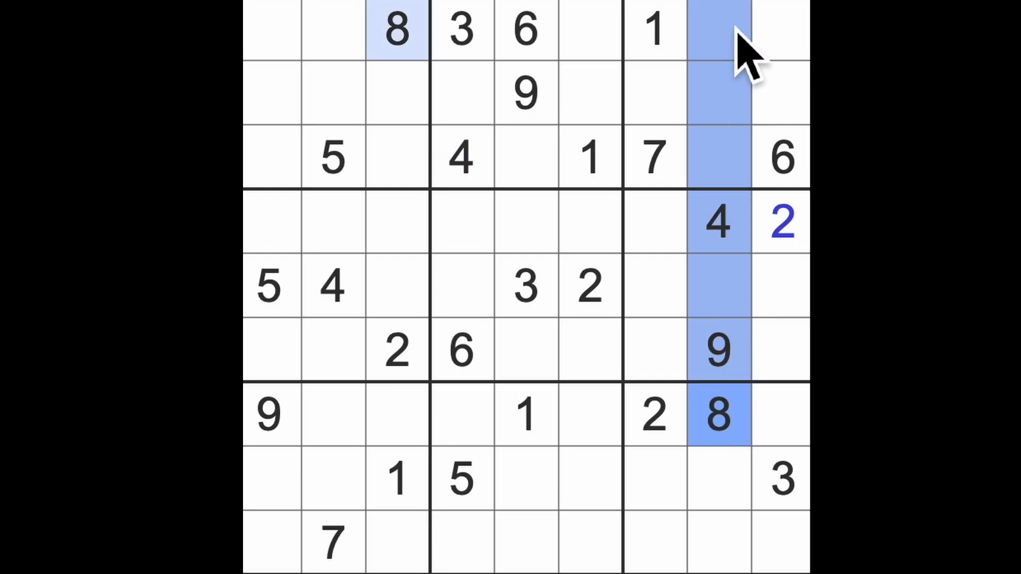
mouse_move(723, 358)
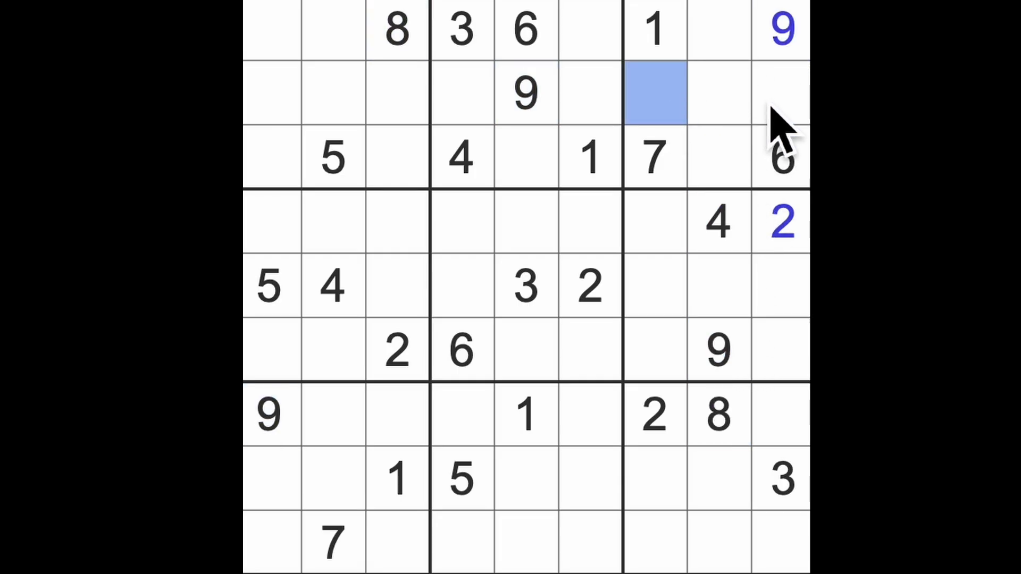
- Mark candidates in the top-right box and enter an 8 in row 3, column 5
click(782, 91)
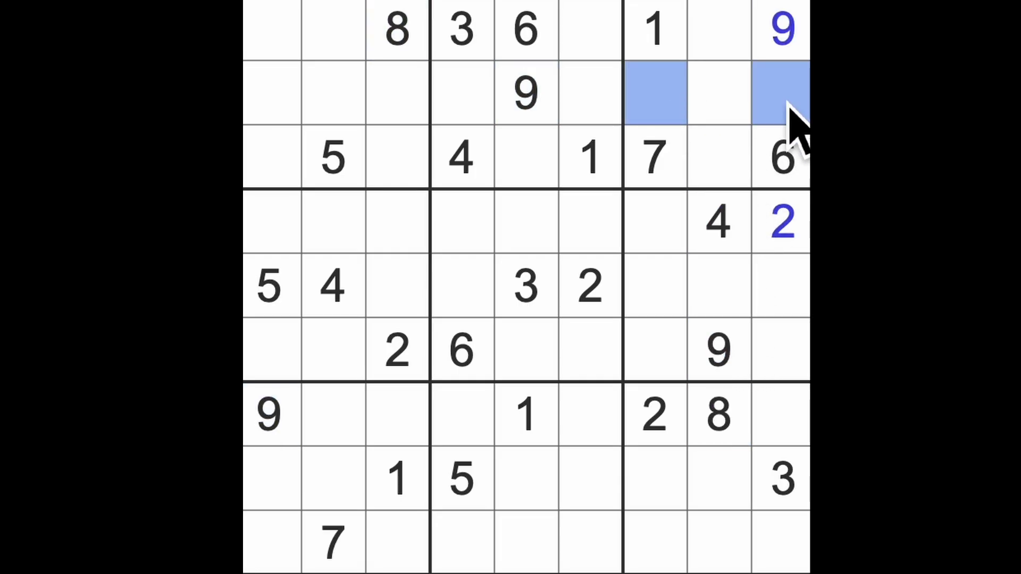
mouse_move(622, 124)
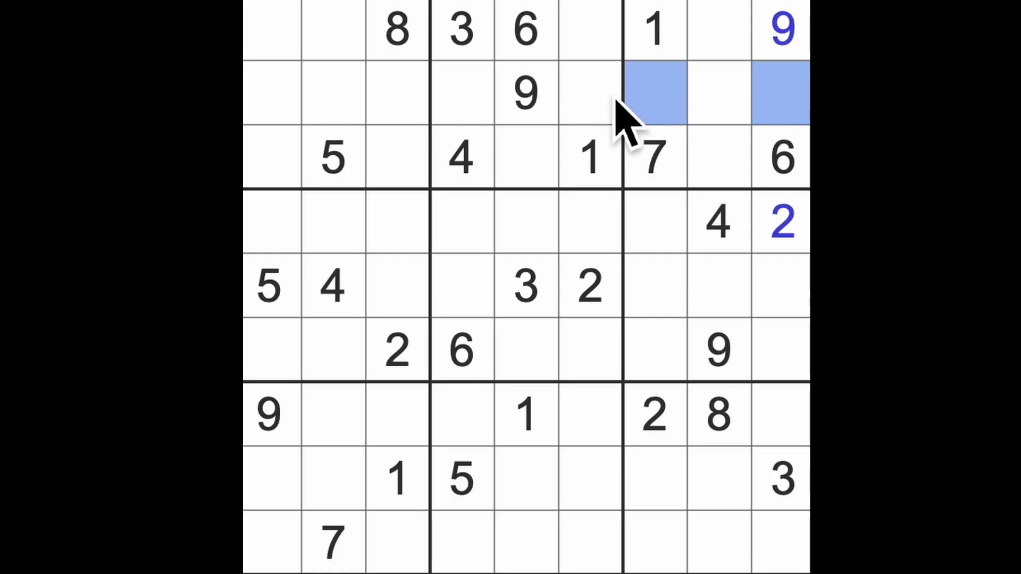
drag(626, 98, 274, 157)
text(4)
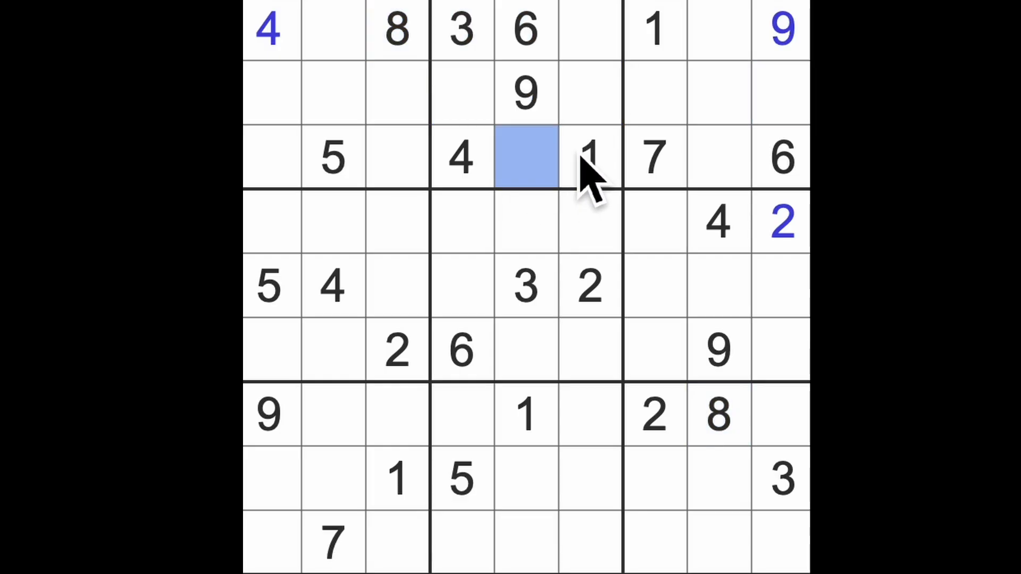
text(8)
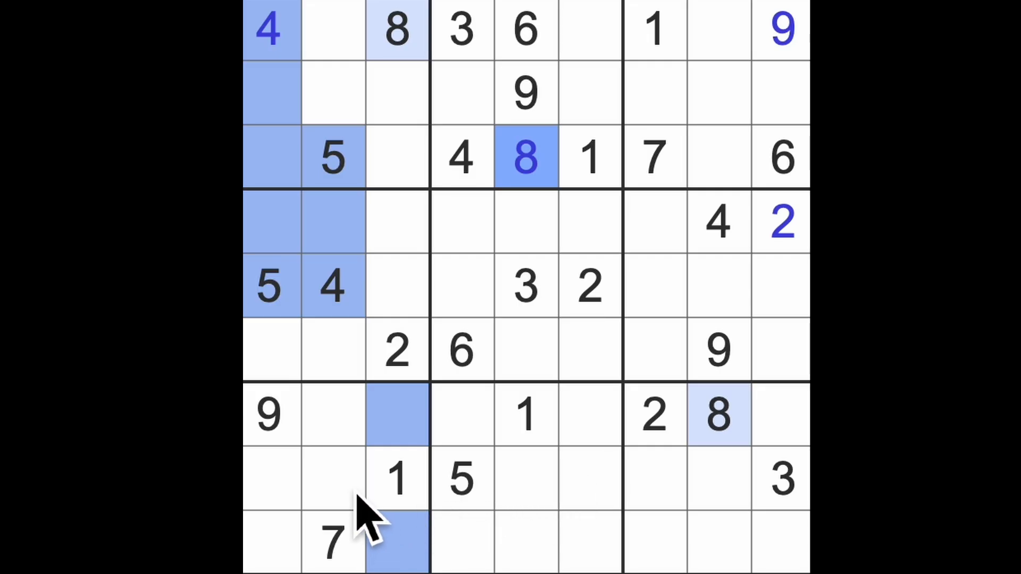
mouse_move(436, 449)
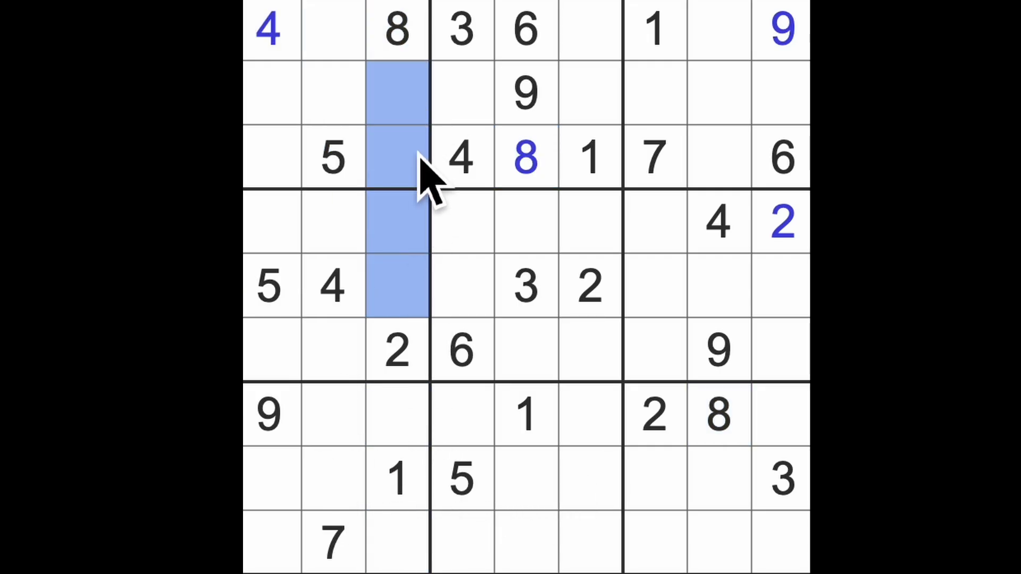
mouse_move(459, 338)
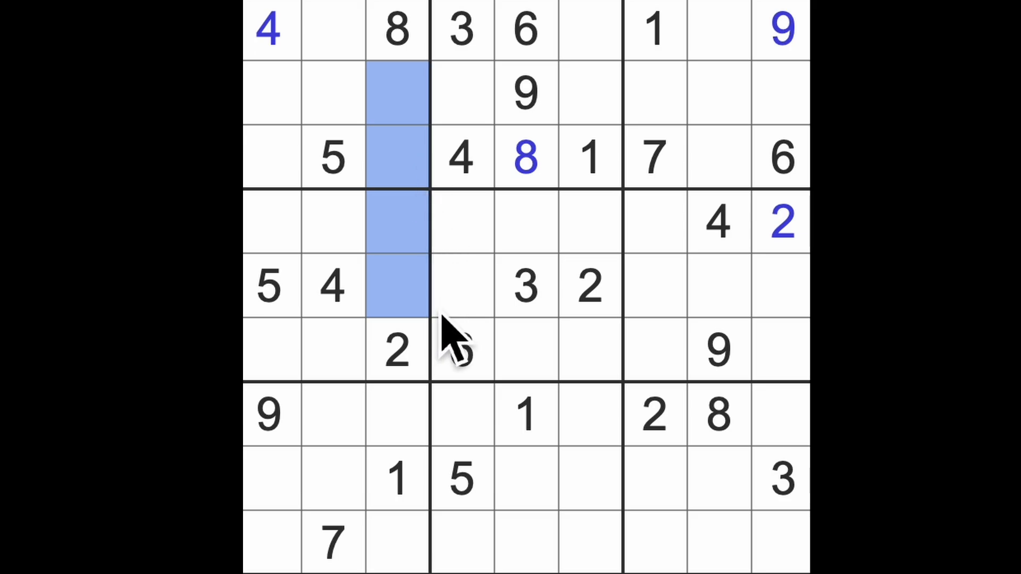
mouse_move(459, 329)
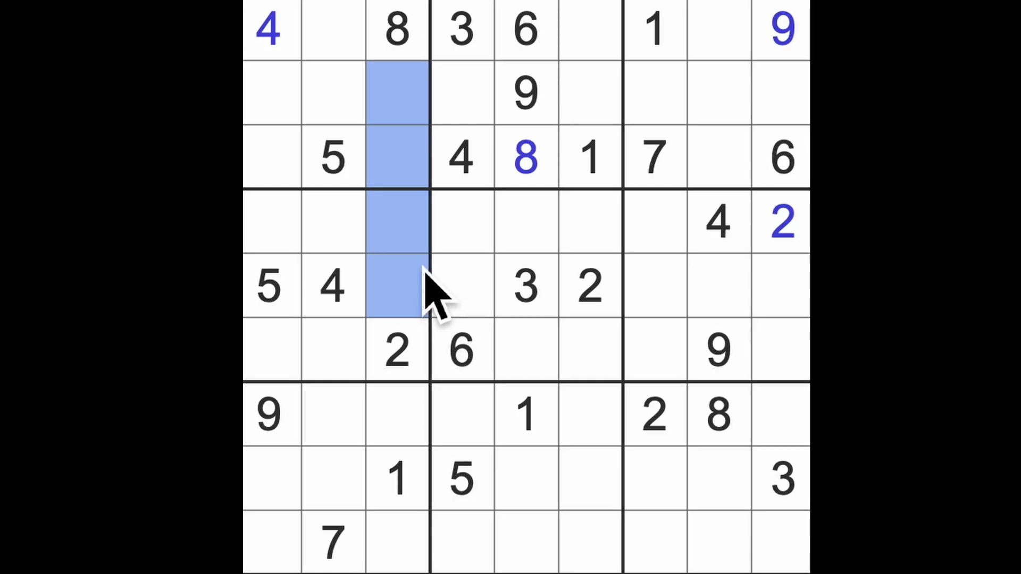
mouse_move(710, 196)
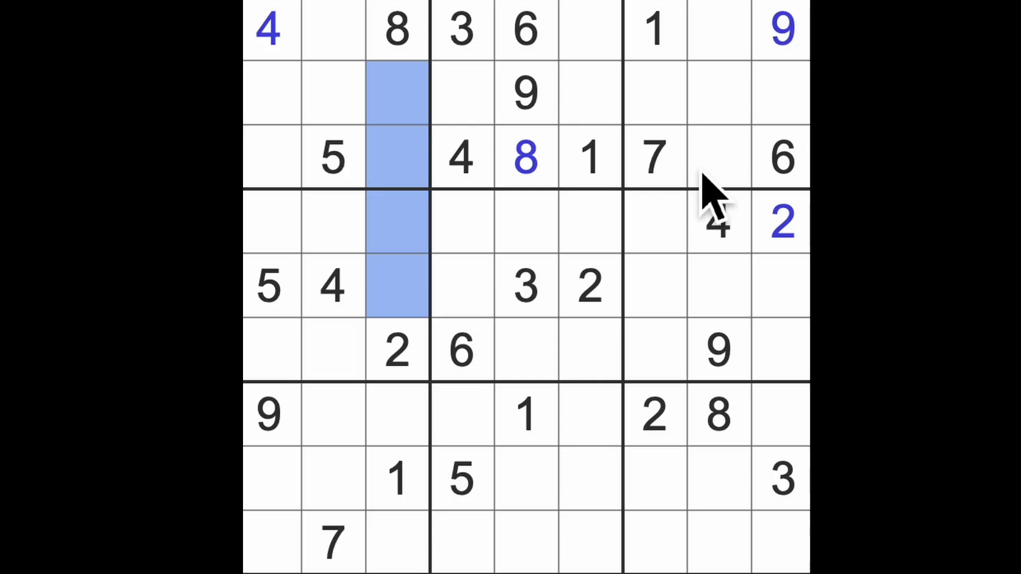
mouse_move(433, 198)
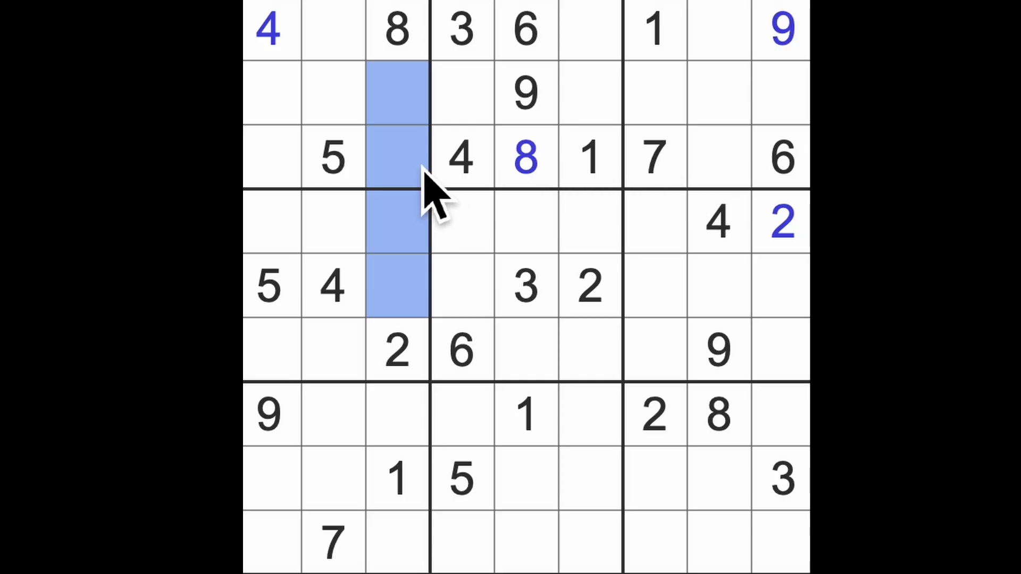
mouse_move(447, 209)
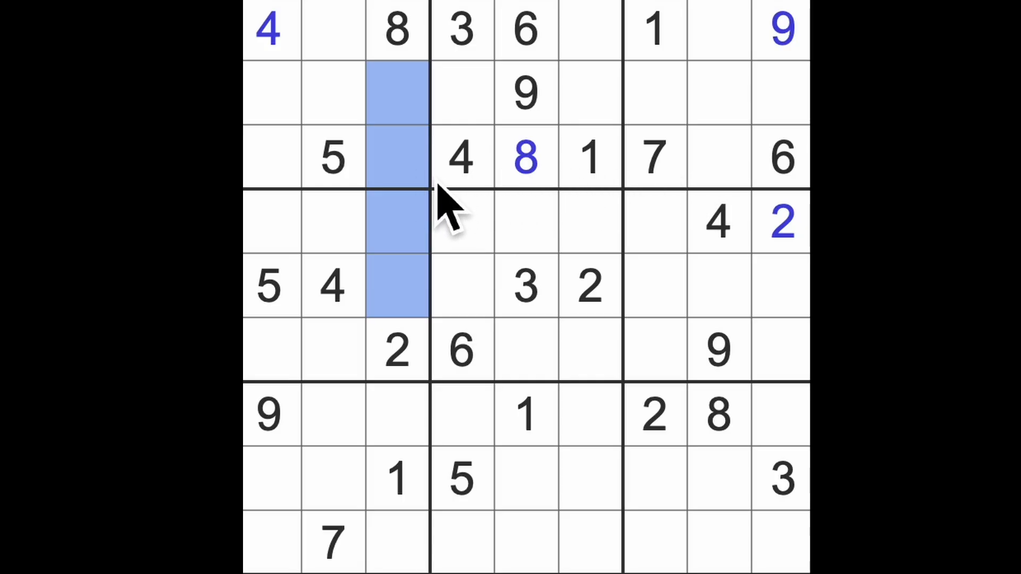
mouse_move(456, 260)
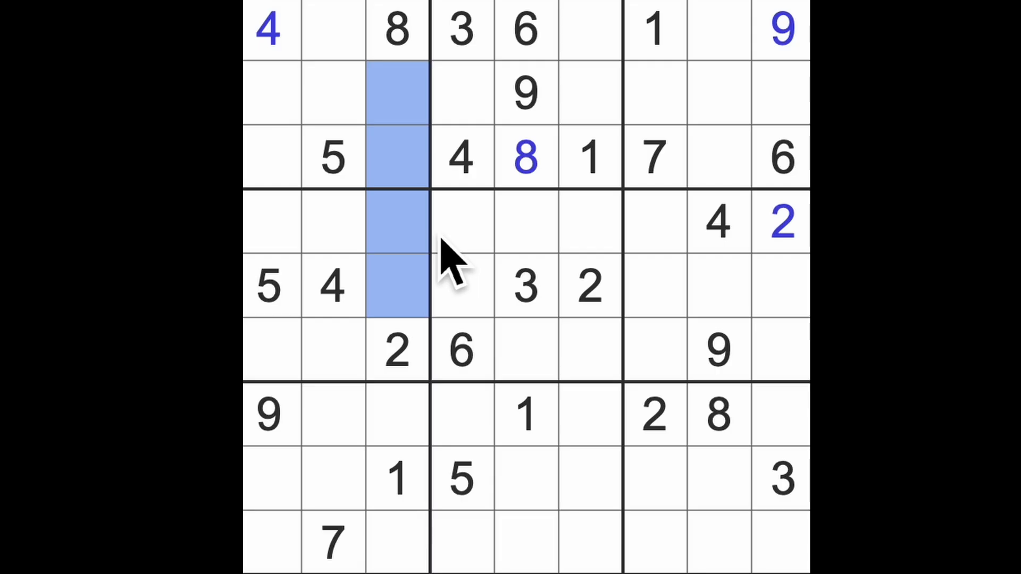
click(524, 287)
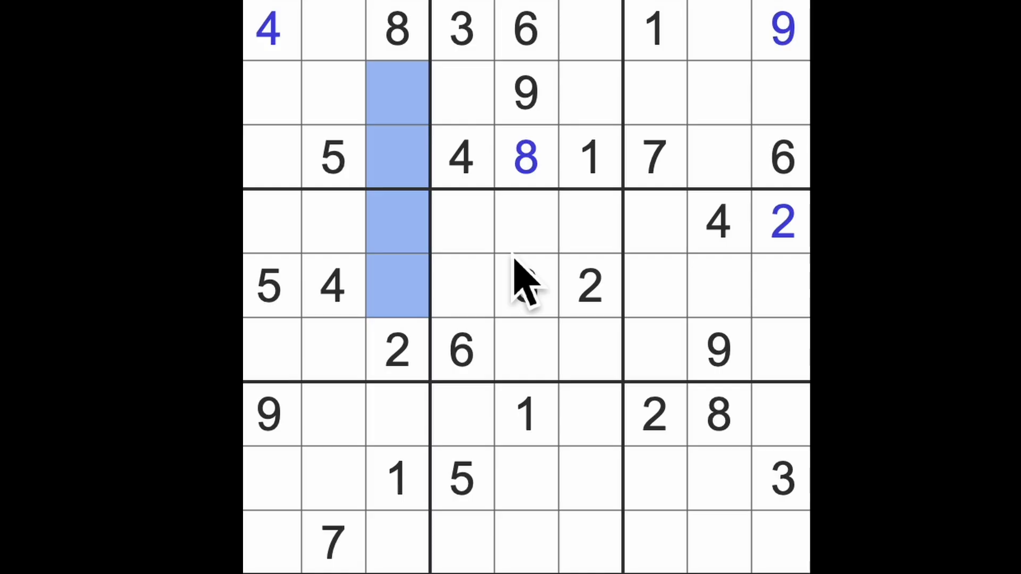
text(3)
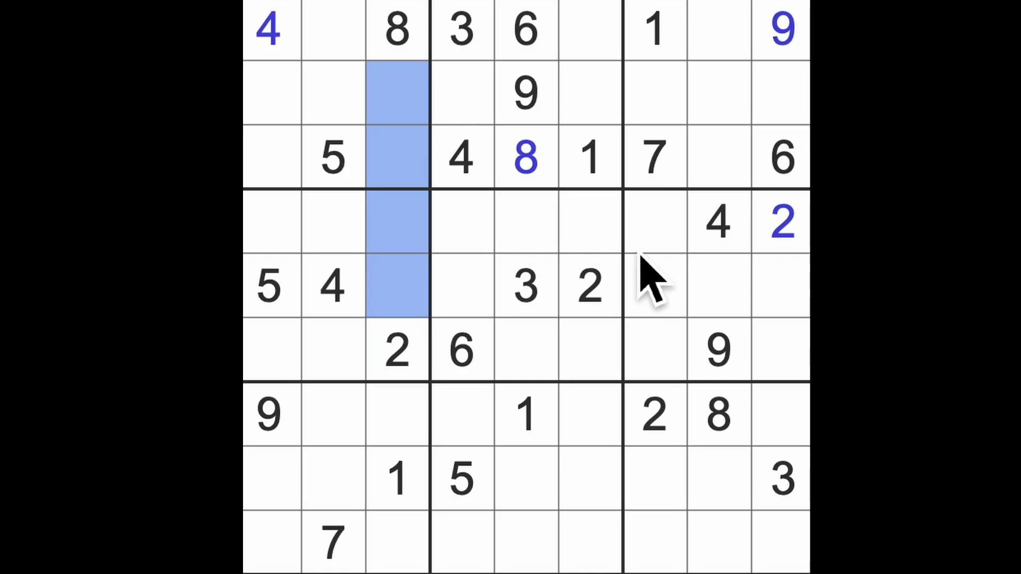
- Highlight the 1s and place a 2 in row 2, column 4
click(654, 30)
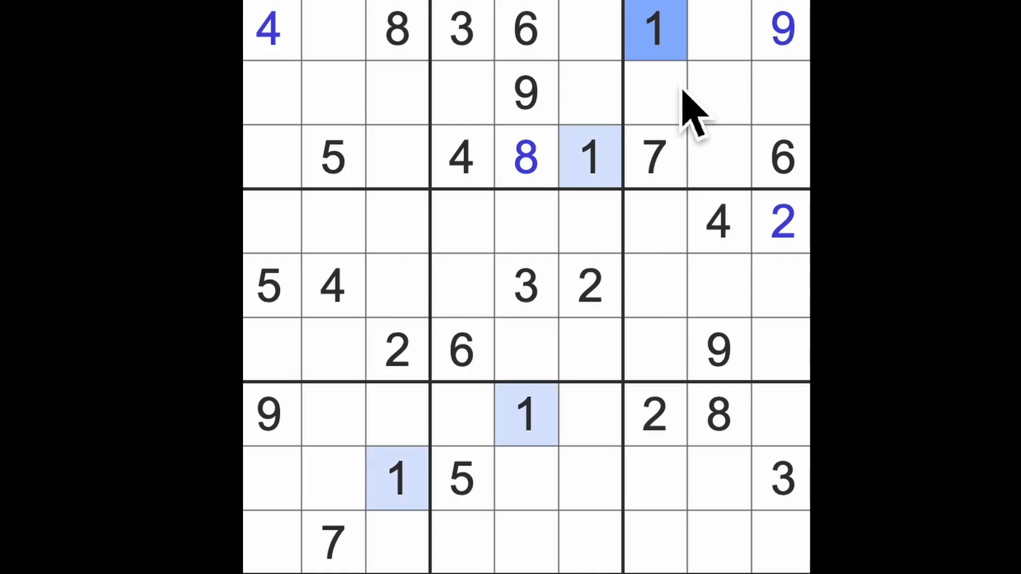
mouse_move(723, 235)
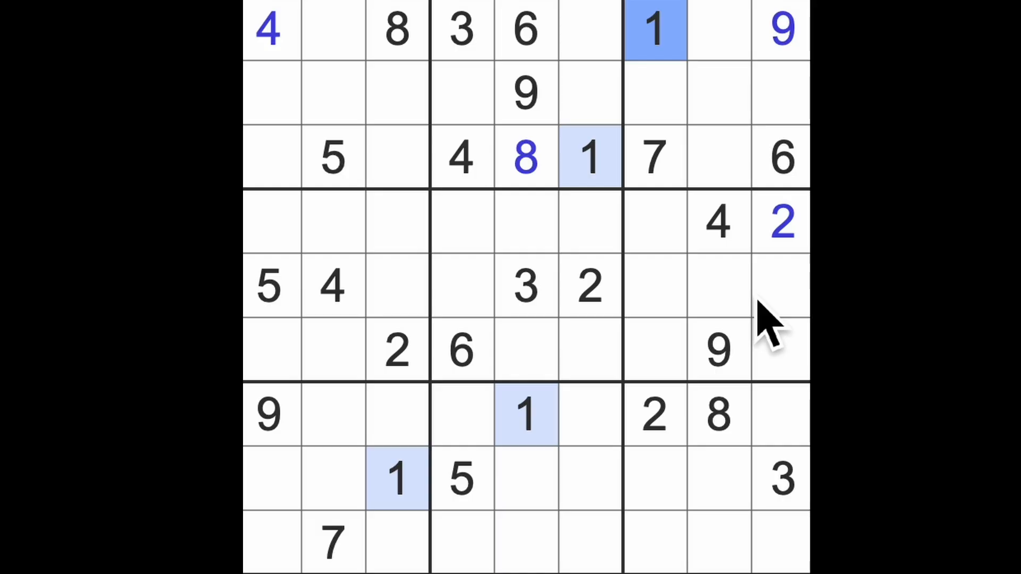
click(780, 221)
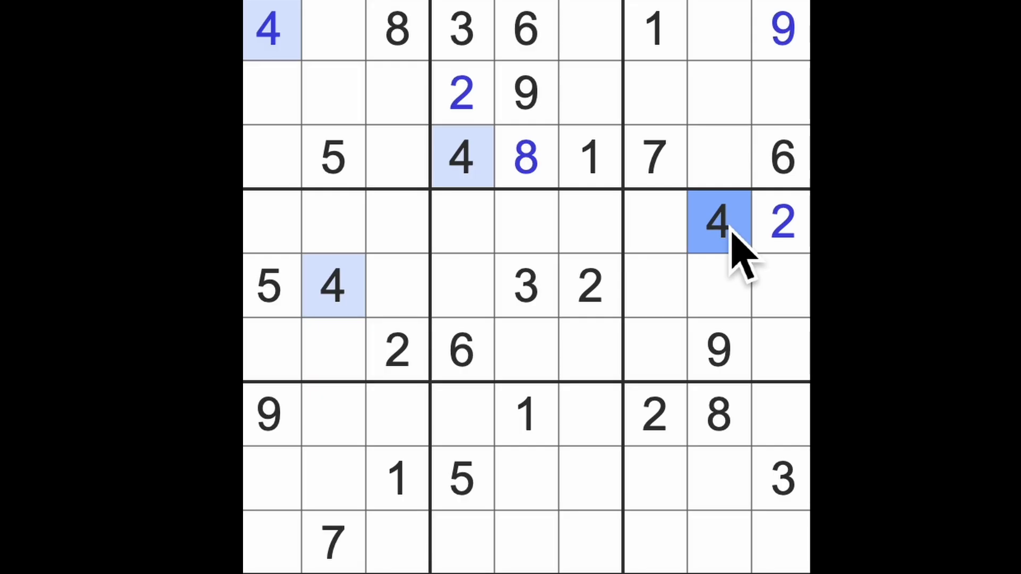
- Highlight the 4s and enter a 7 and a 5 in empty cells
click(332, 158)
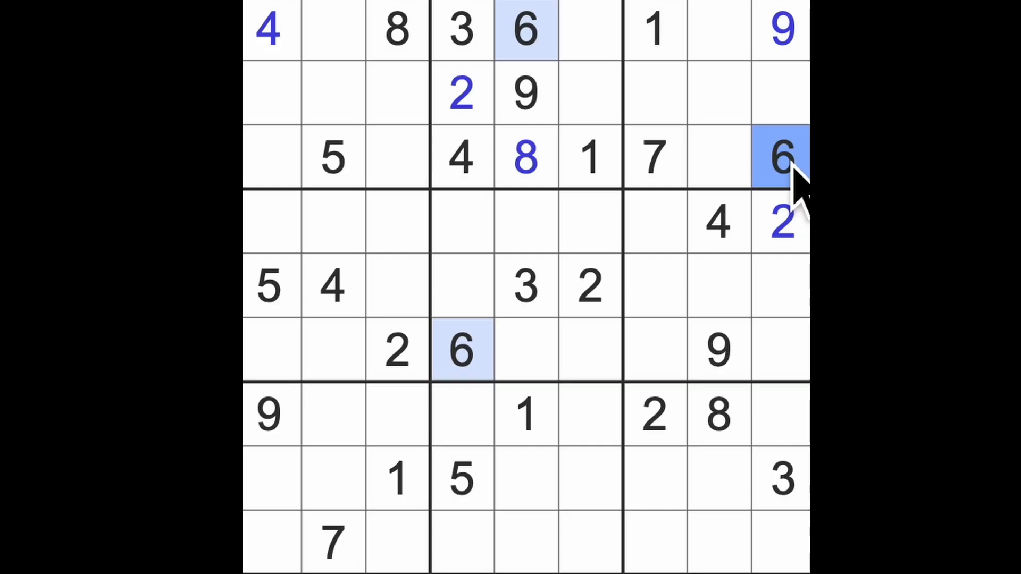
mouse_move(684, 195)
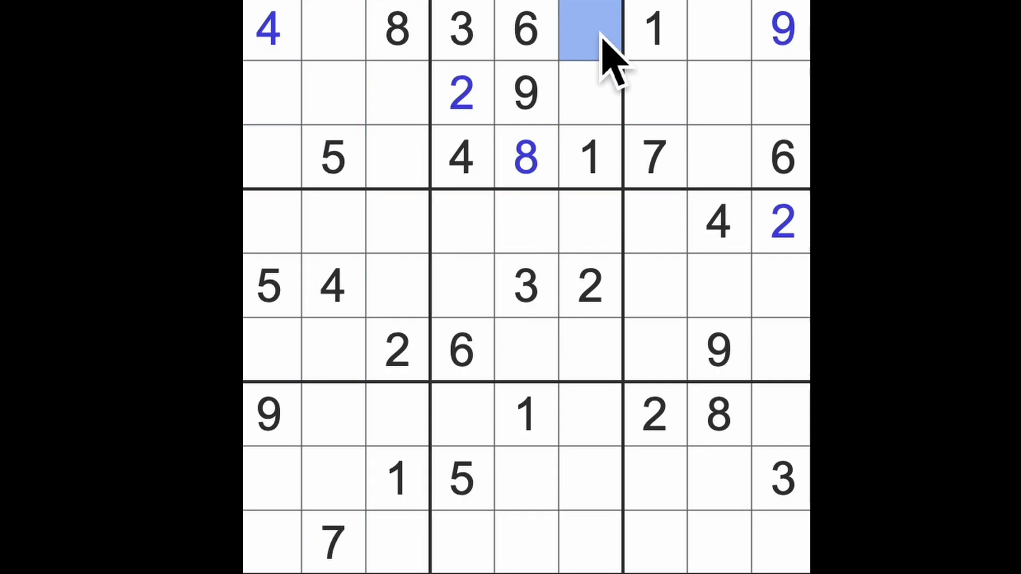
text(7)
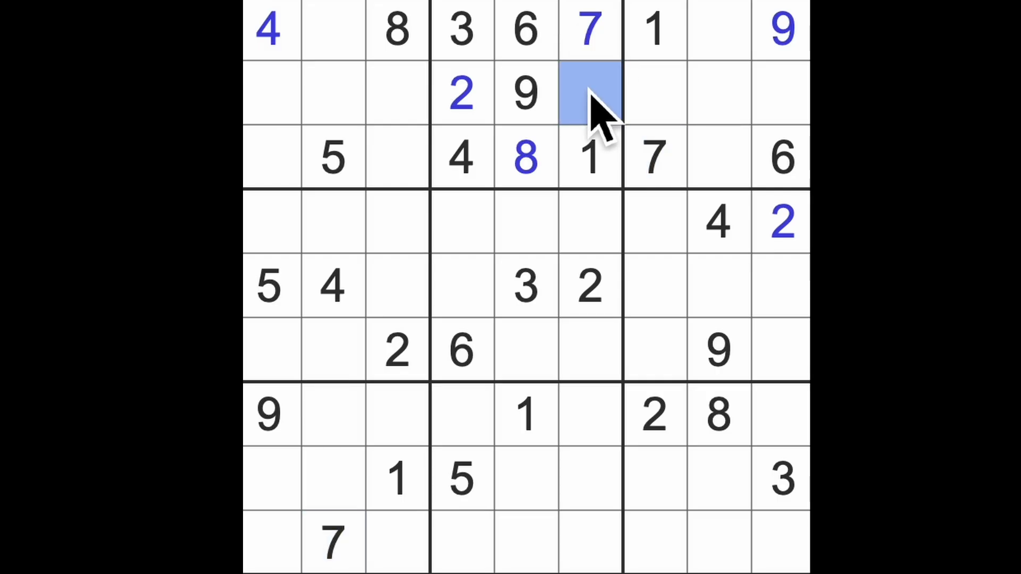
text(5)
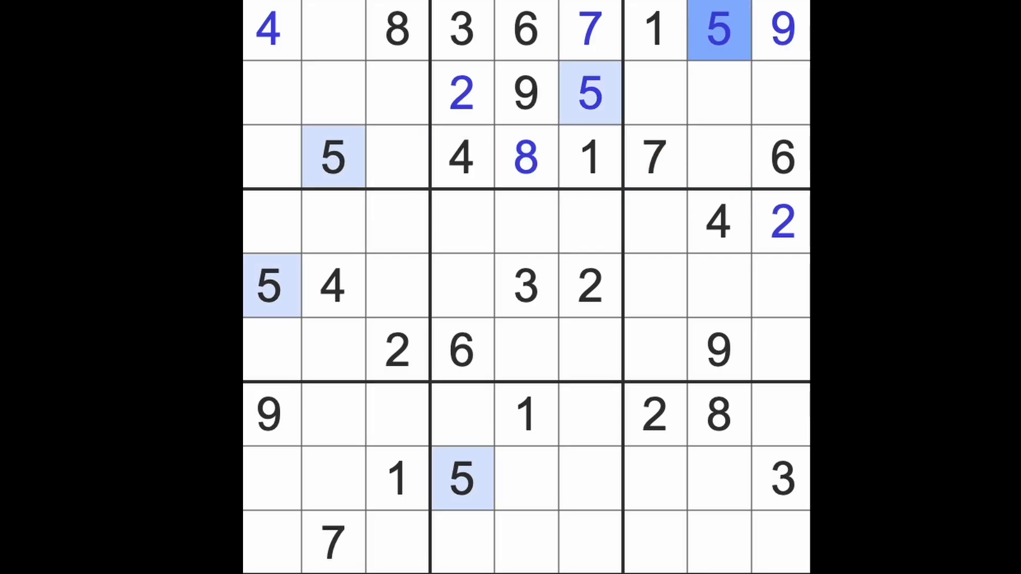
- Put 2 in the top row's second square and fill the third row's eighth and first squares
click(333, 29)
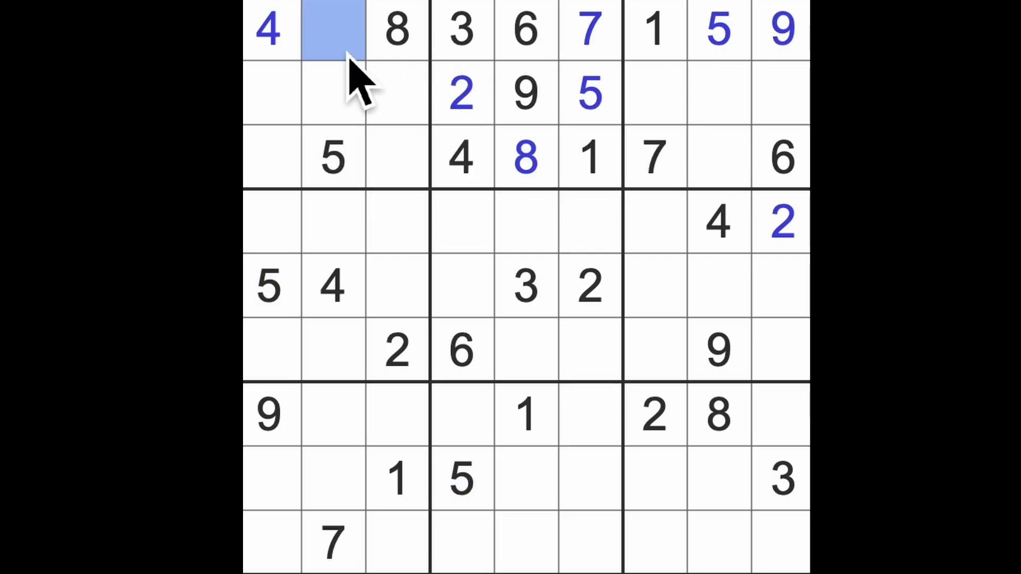
text(2)
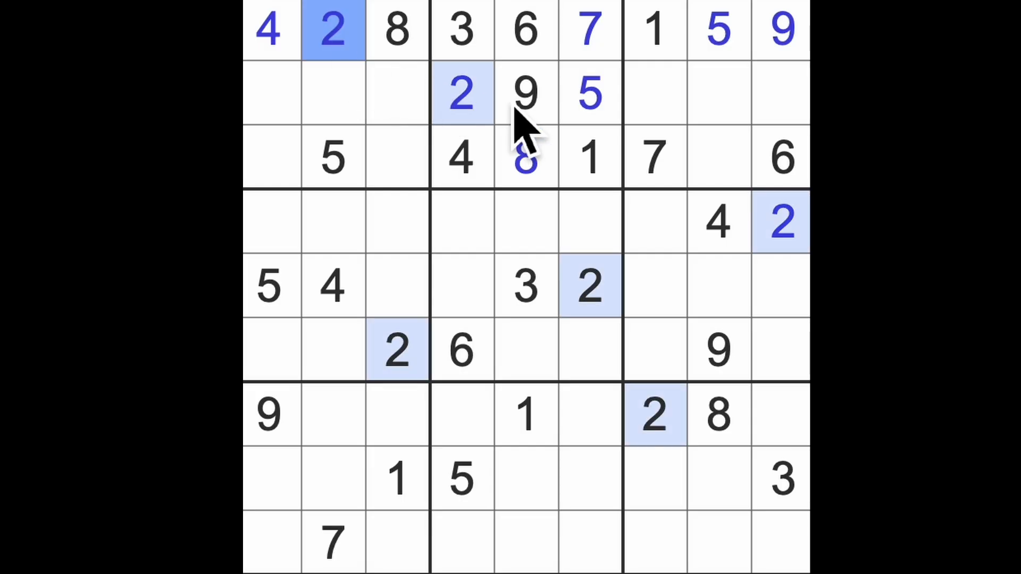
click(717, 158)
text(2)
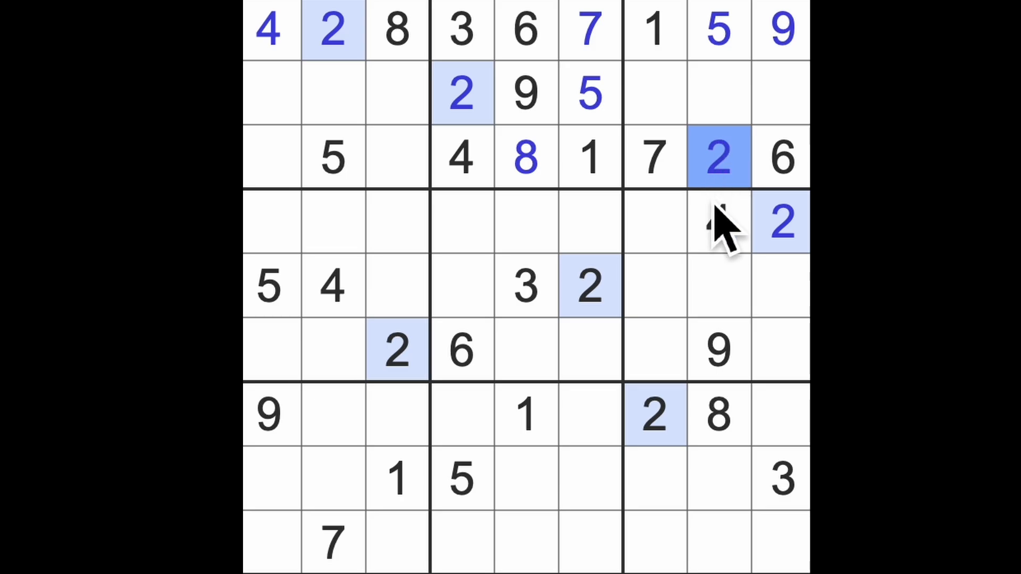
mouse_move(736, 443)
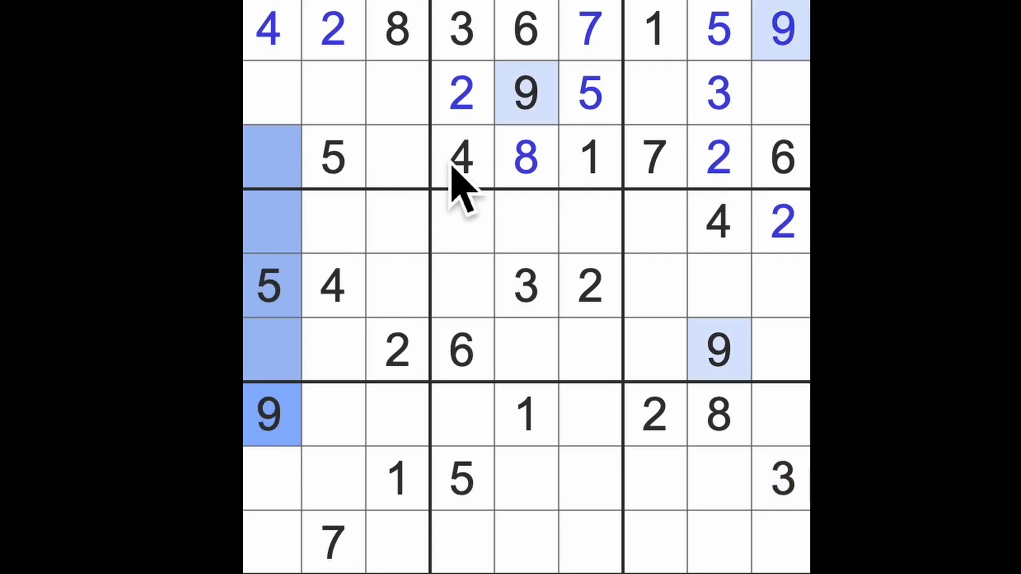
click(397, 157)
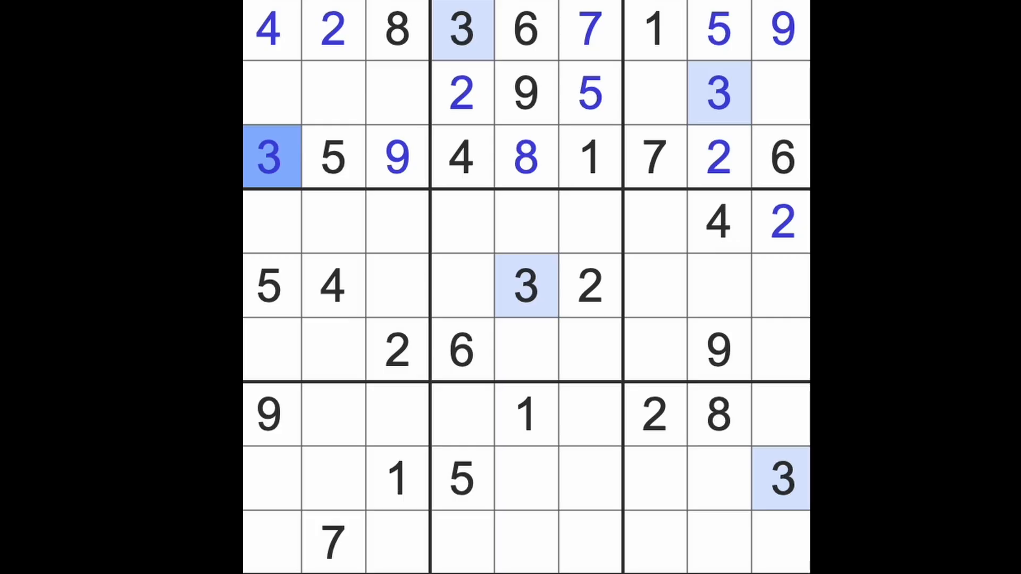
click(653, 29)
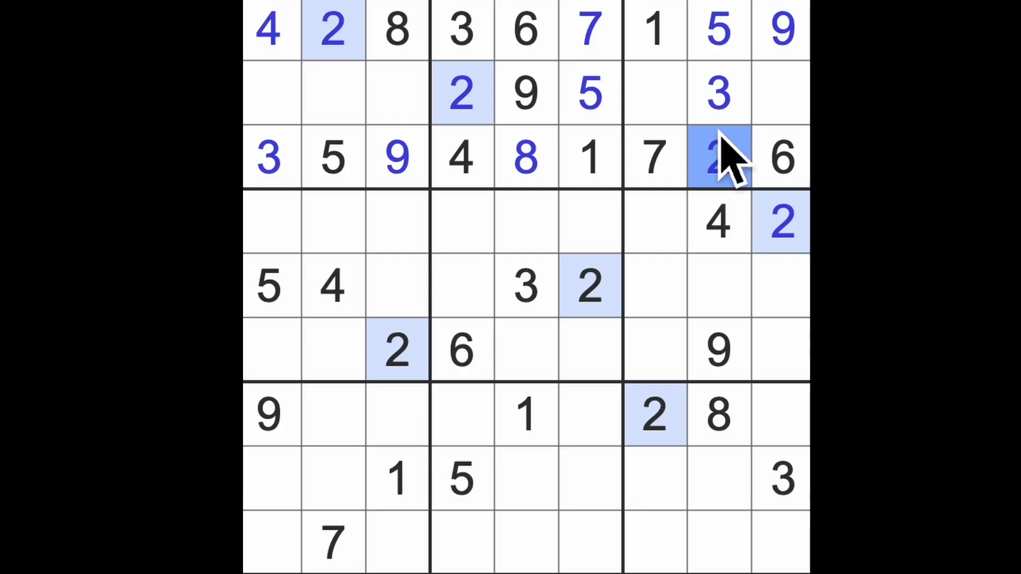
mouse_move(644, 267)
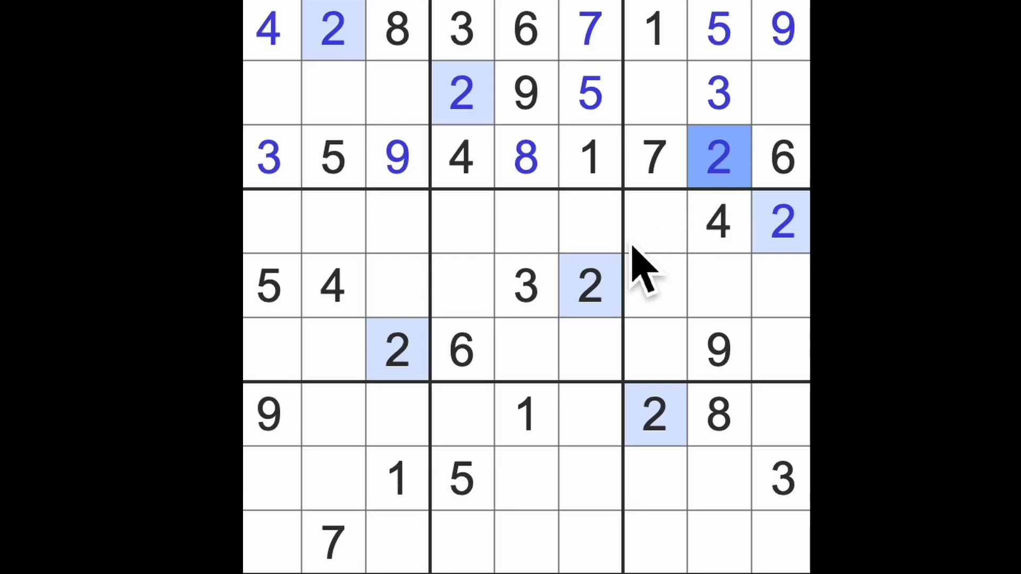
click(525, 287)
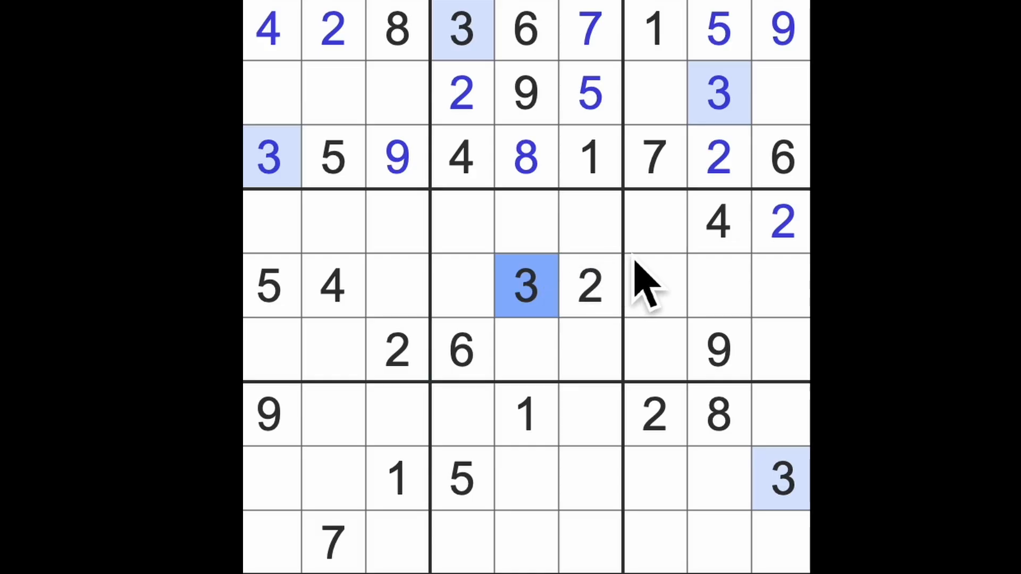
mouse_move(626, 290)
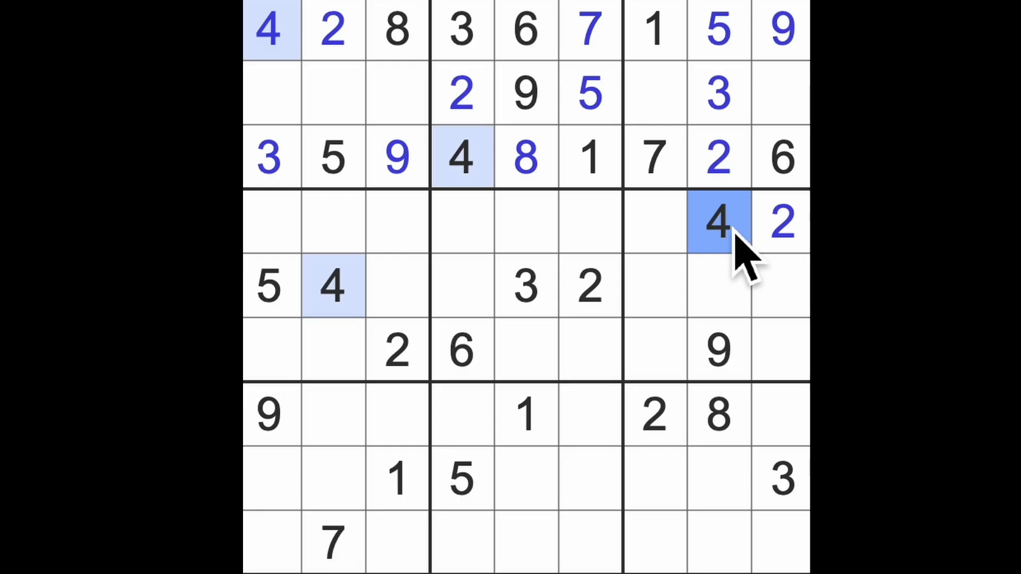
- Highlight every 5 on the board
click(717, 29)
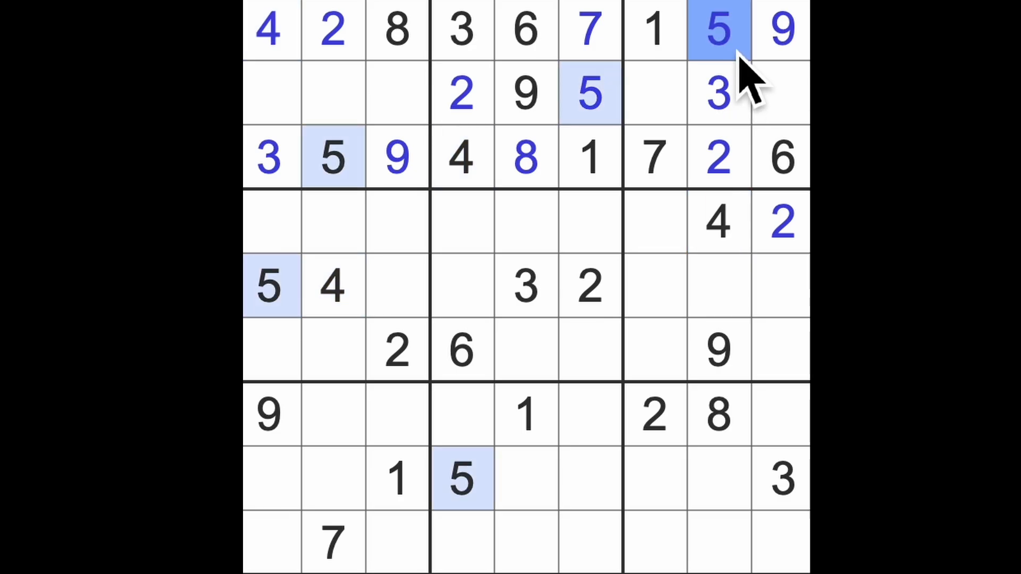
mouse_move(736, 232)
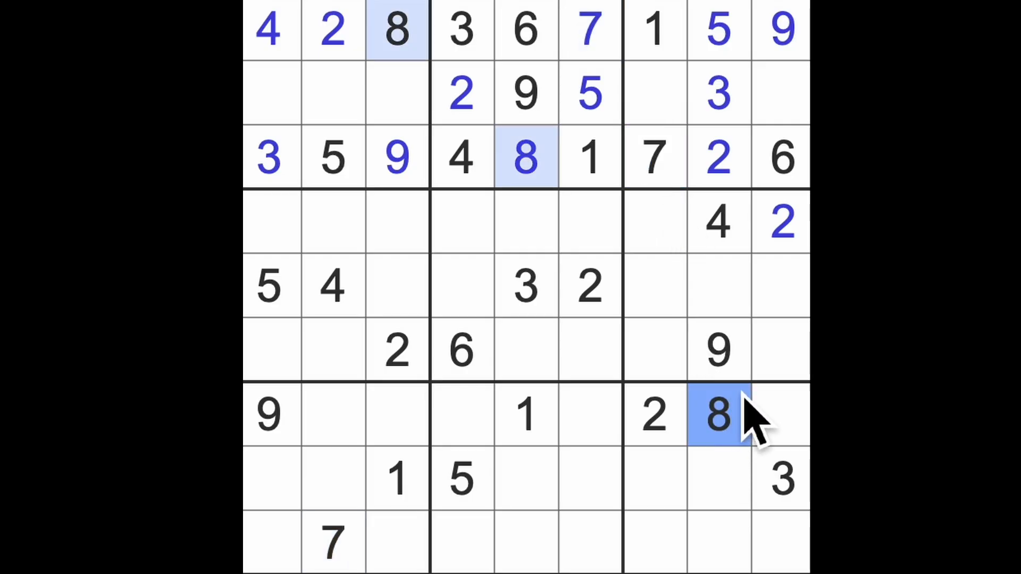
mouse_move(788, 384)
text(9)
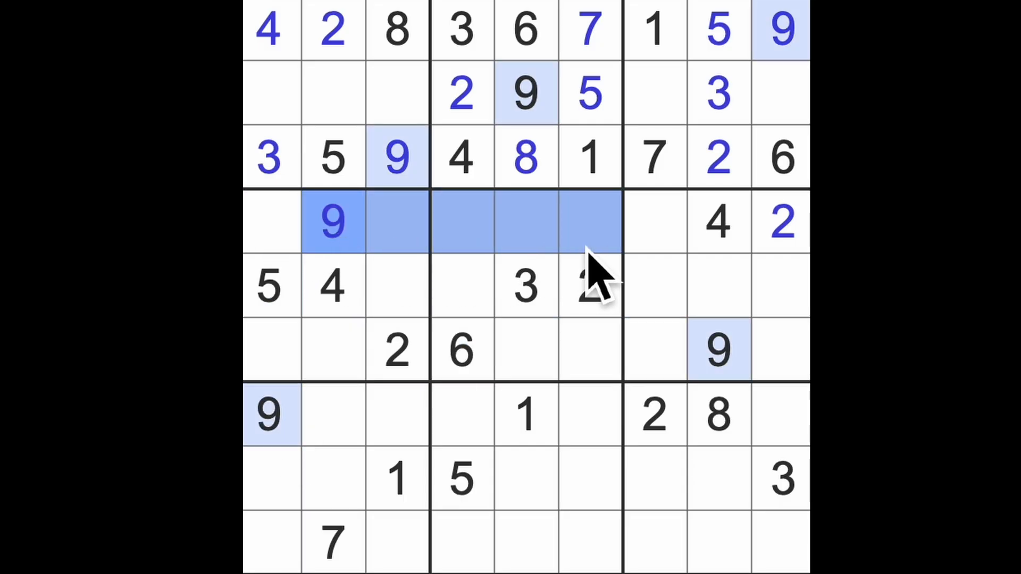
- Place 9s in rows four and five and an 8 in the bottom row
click(461, 286)
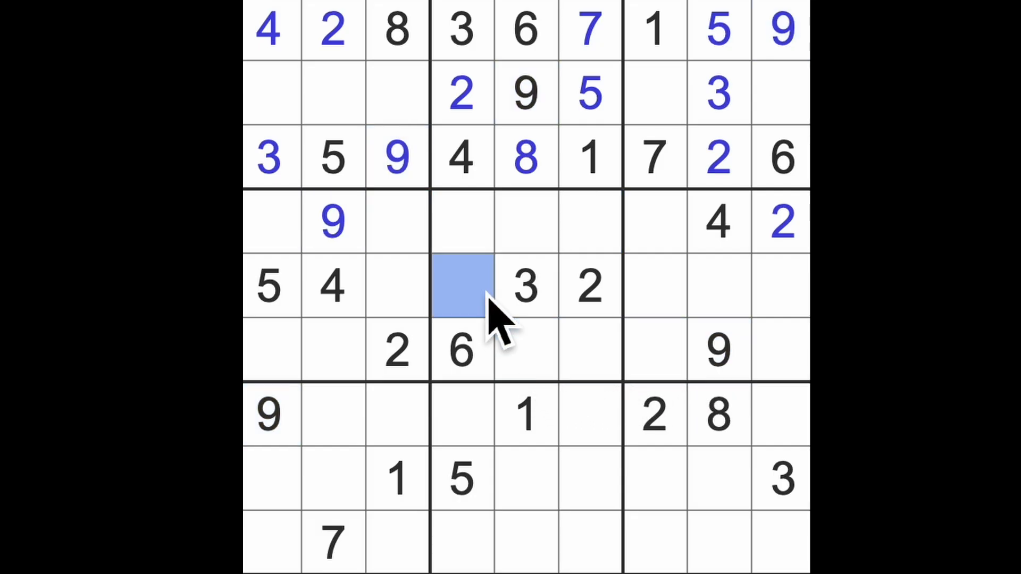
text(9)
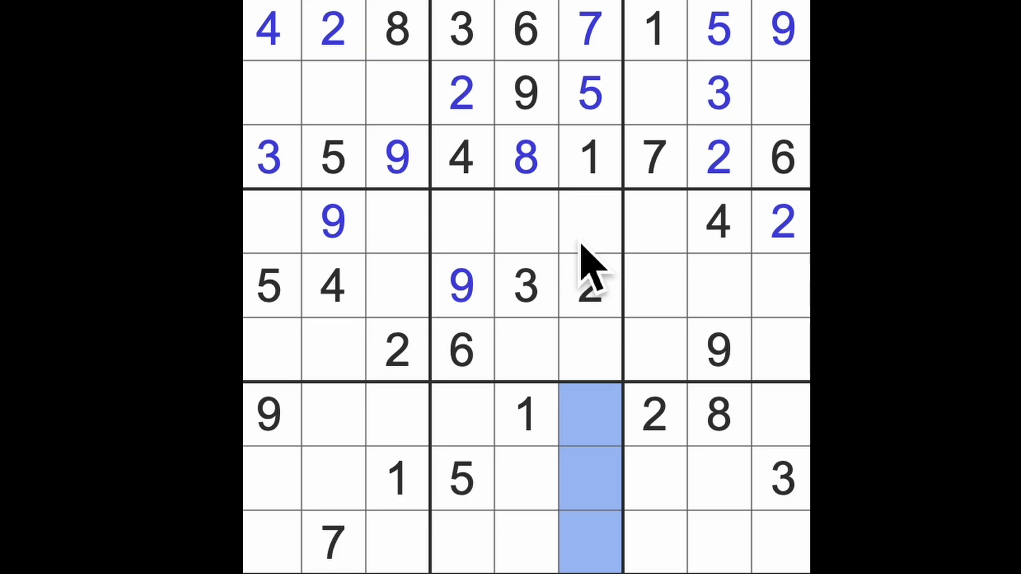
click(461, 285)
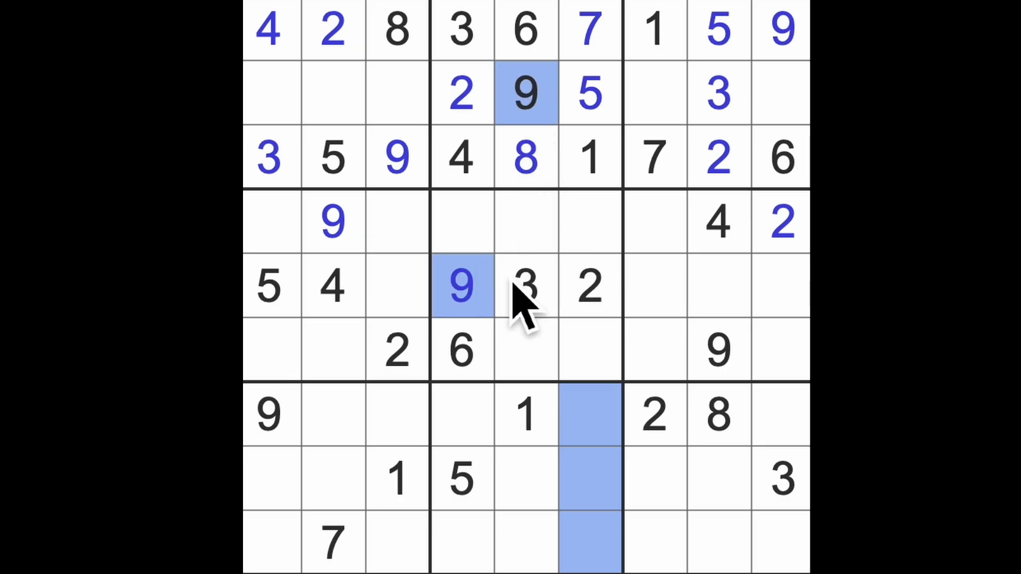
click(526, 287)
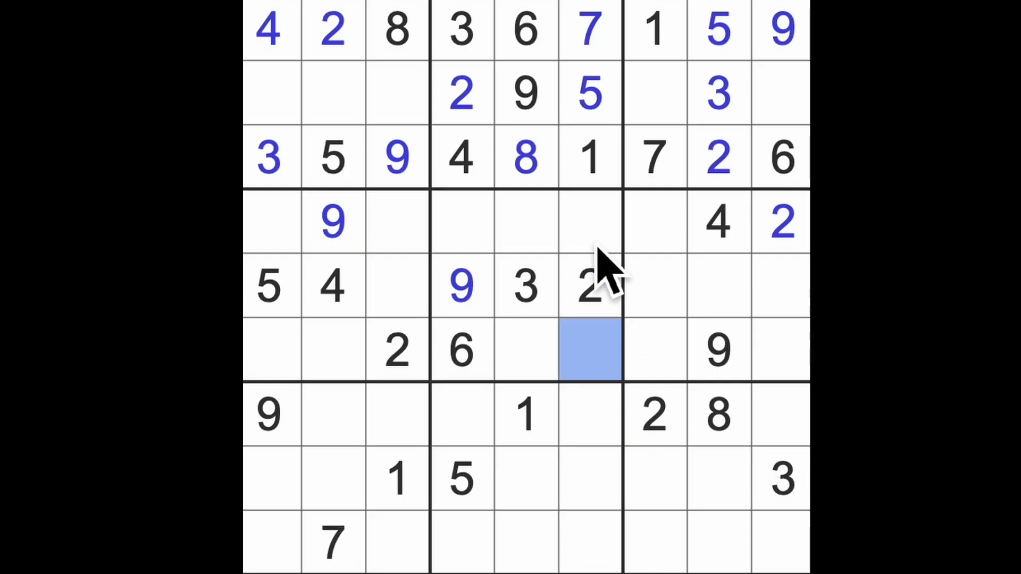
click(589, 222)
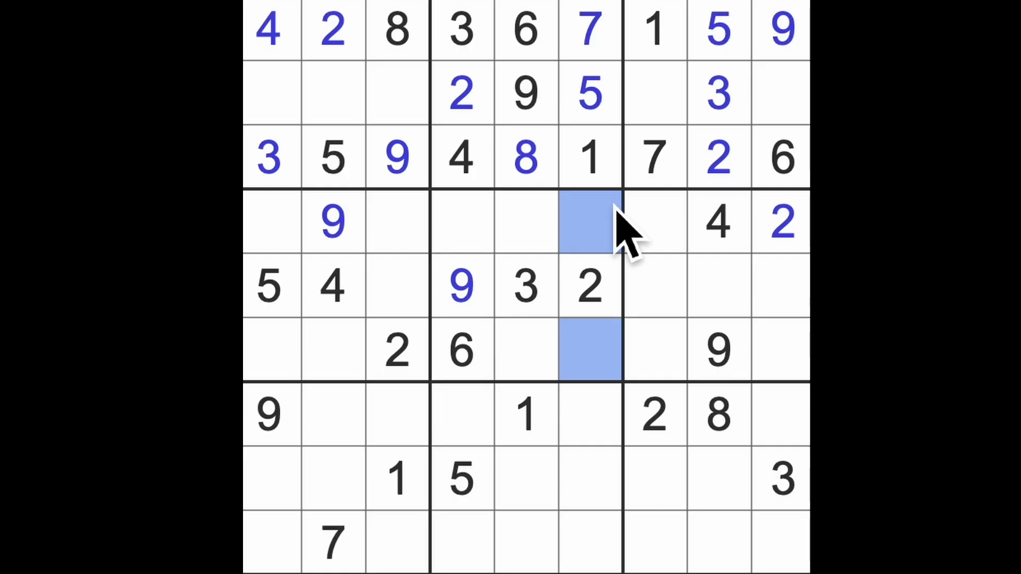
mouse_move(641, 244)
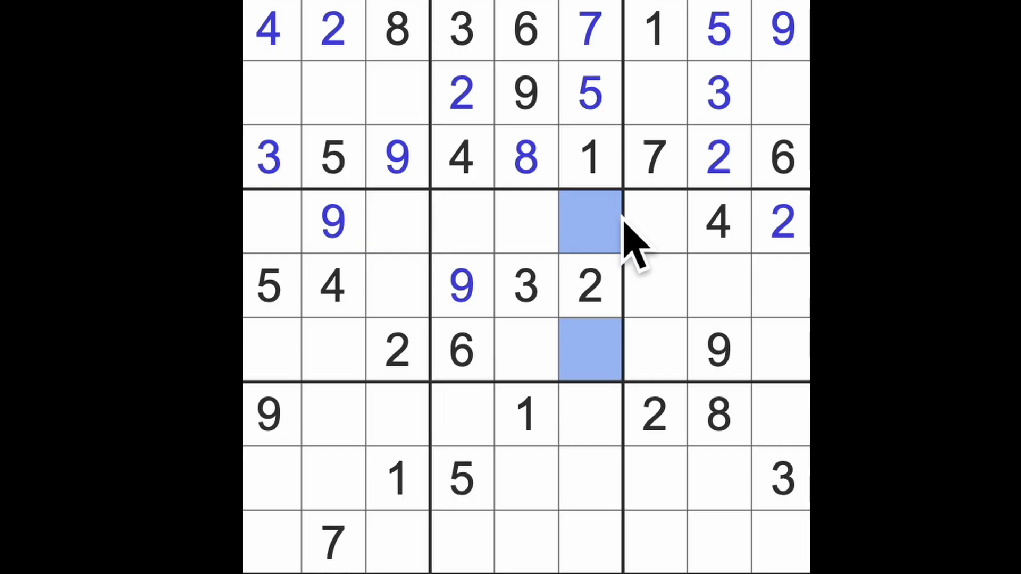
mouse_move(635, 280)
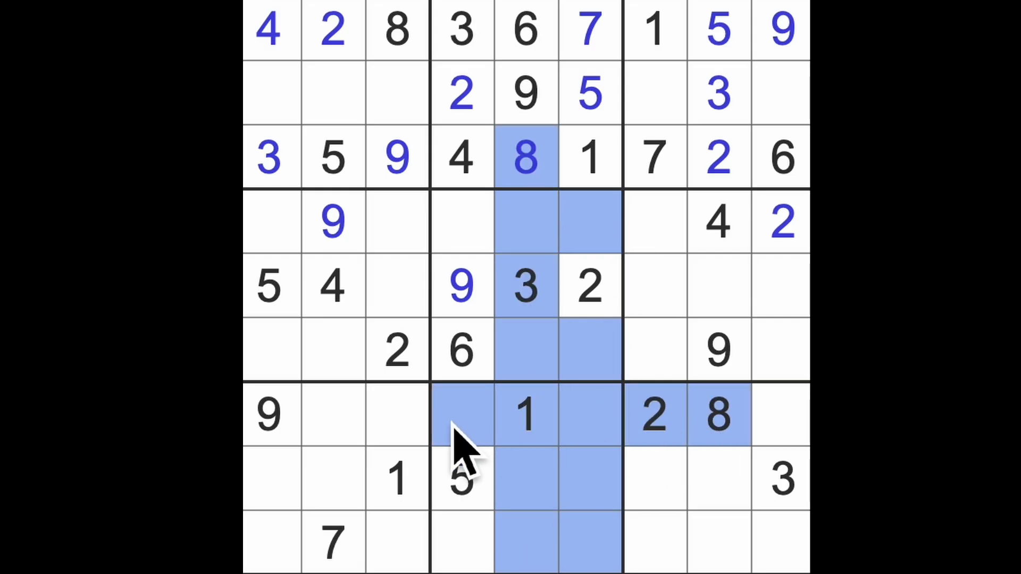
text(8)
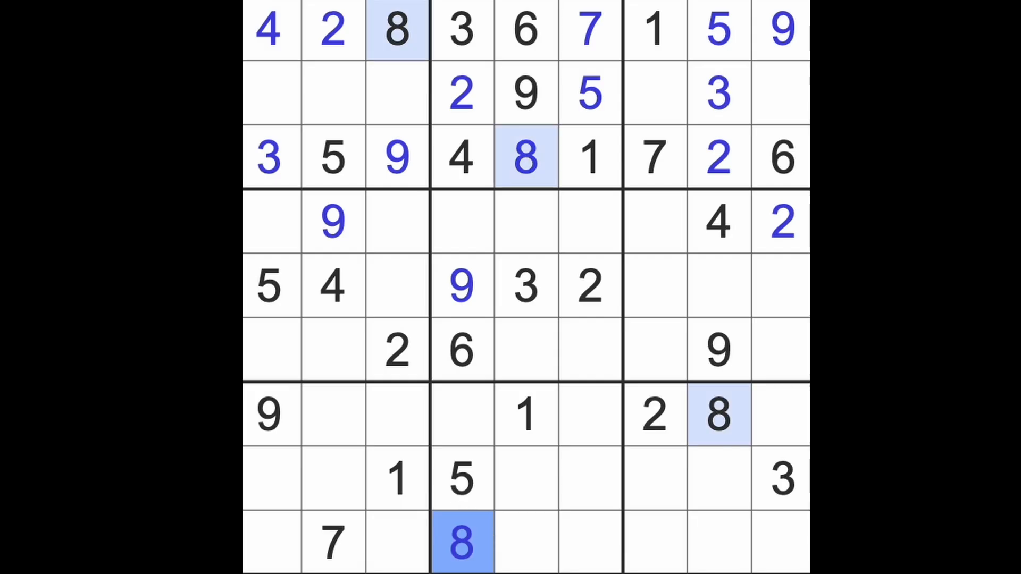
mouse_move(635, 267)
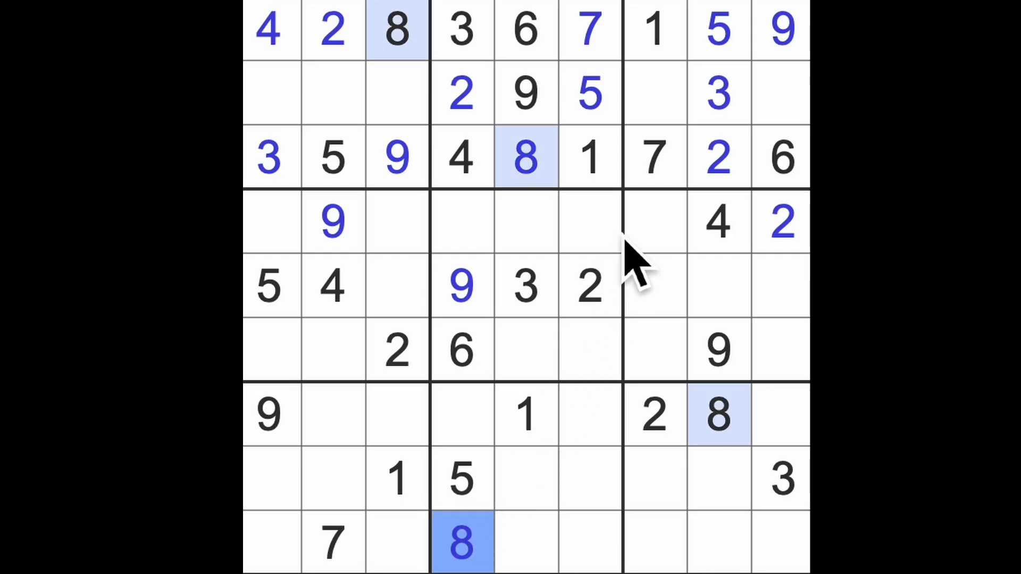
click(589, 348)
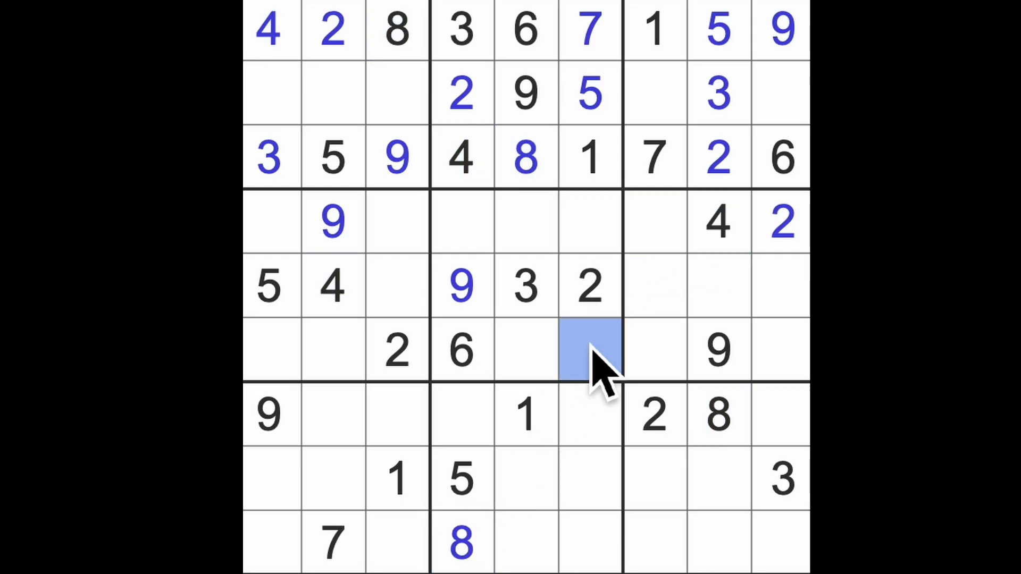
- Enter 4 in row 6, column 6 and 1 in row 4, column 4
text(4)
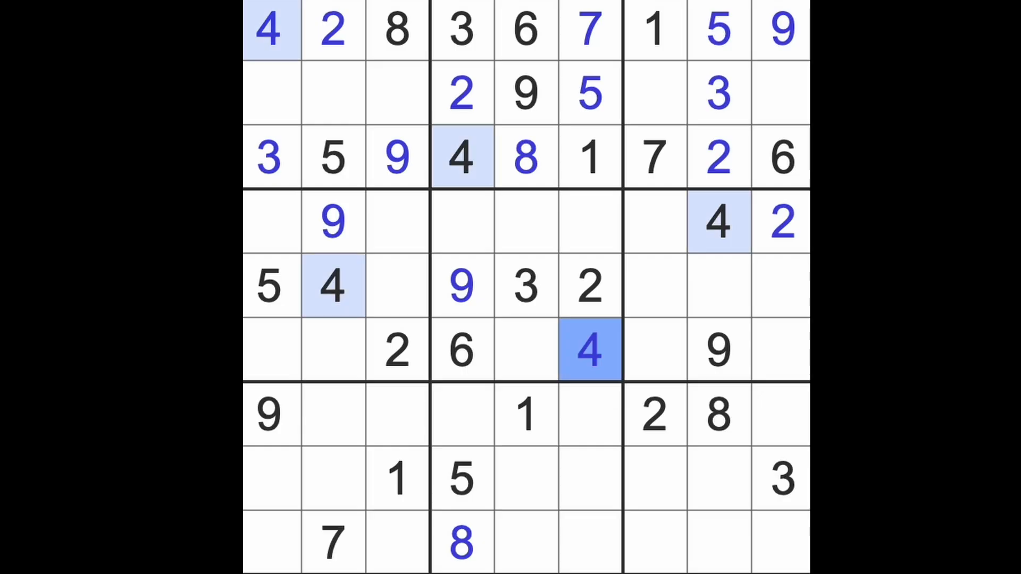
mouse_move(553, 470)
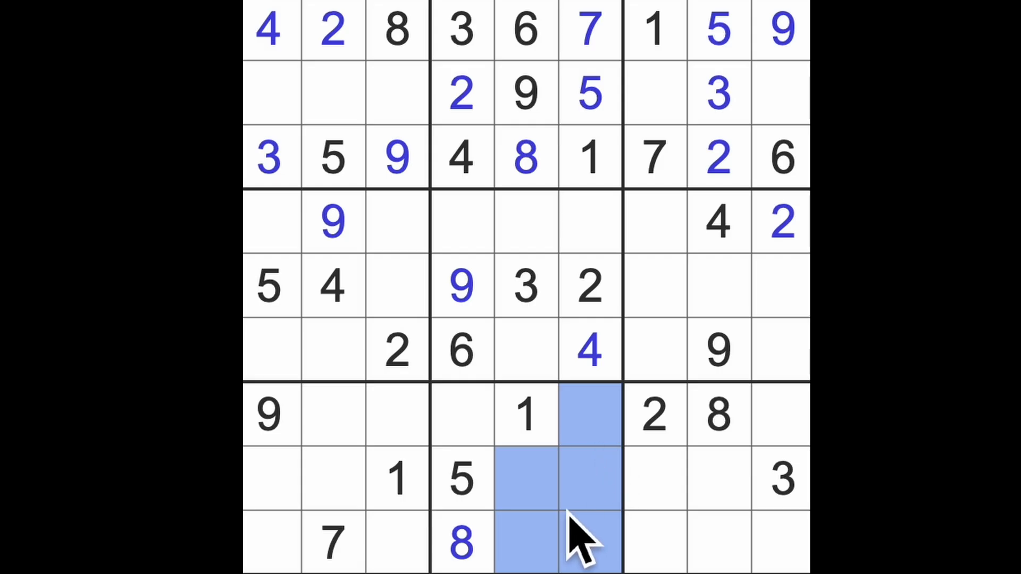
mouse_move(491, 449)
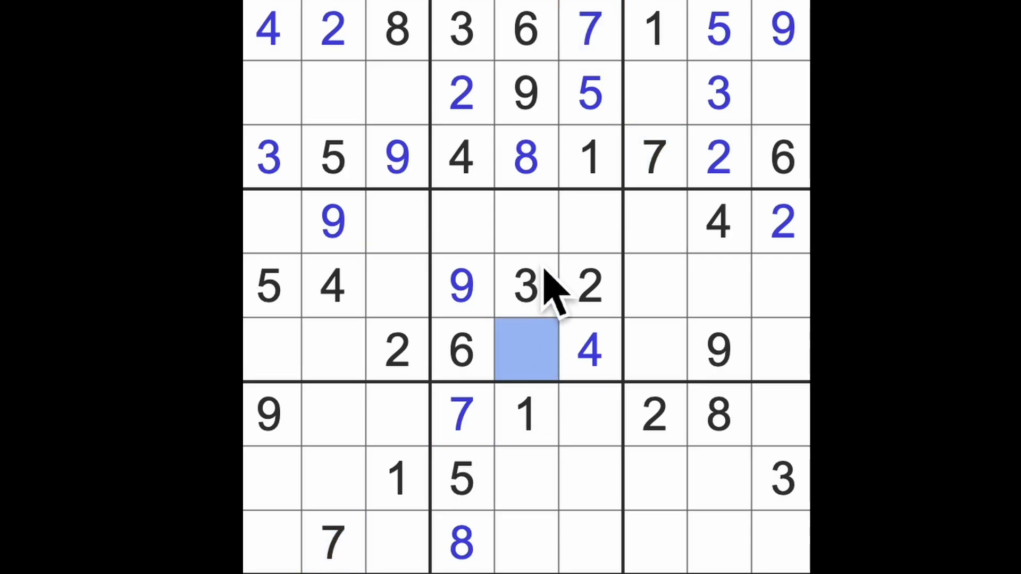
click(524, 222)
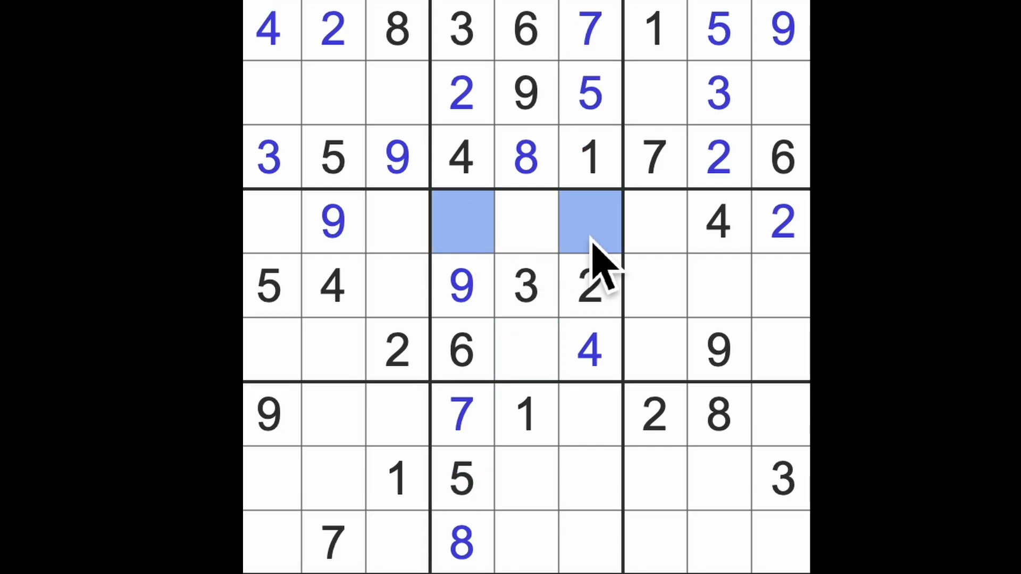
click(462, 222)
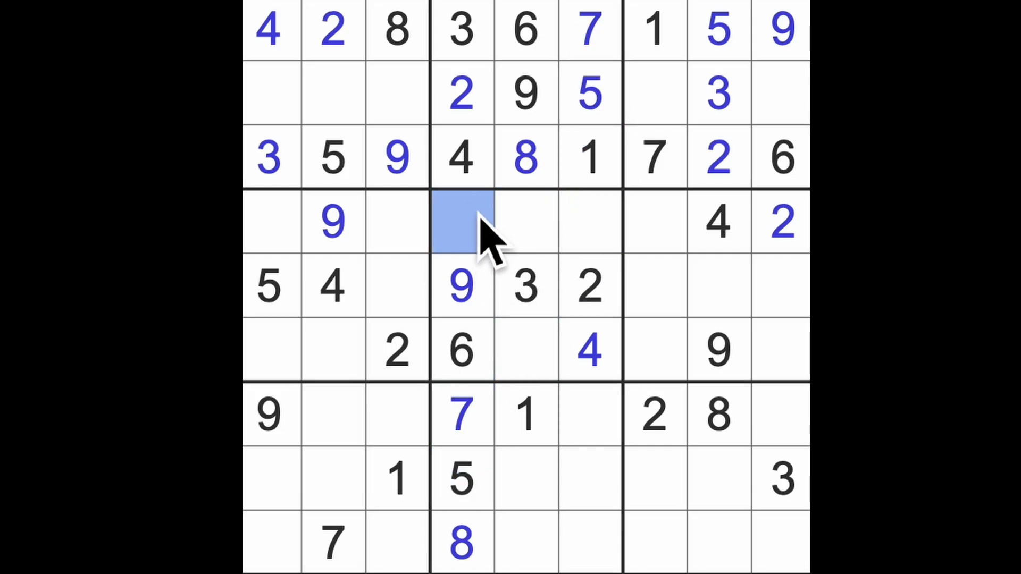
text(1)
click(591, 222)
text(8)
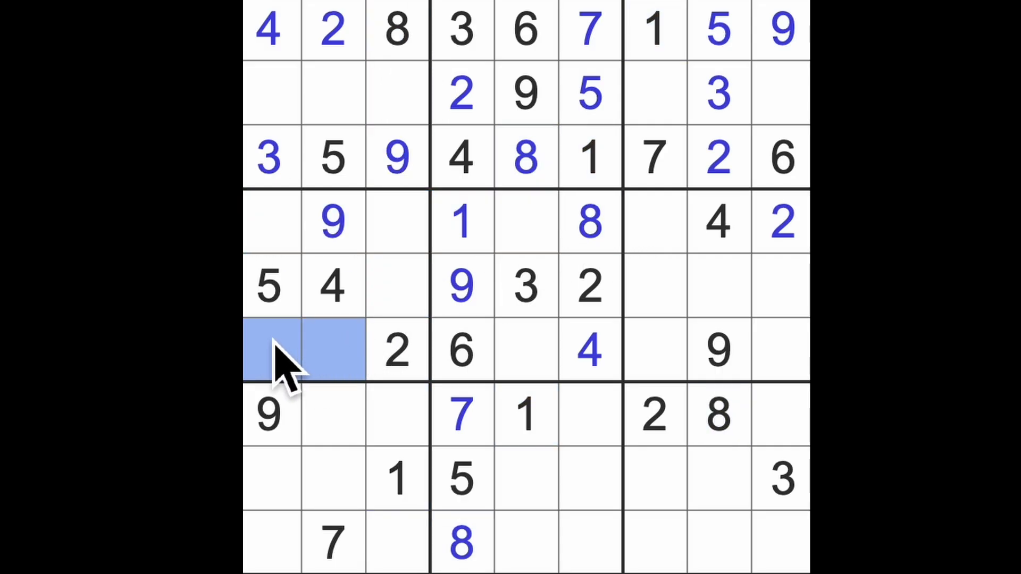
mouse_move(280, 287)
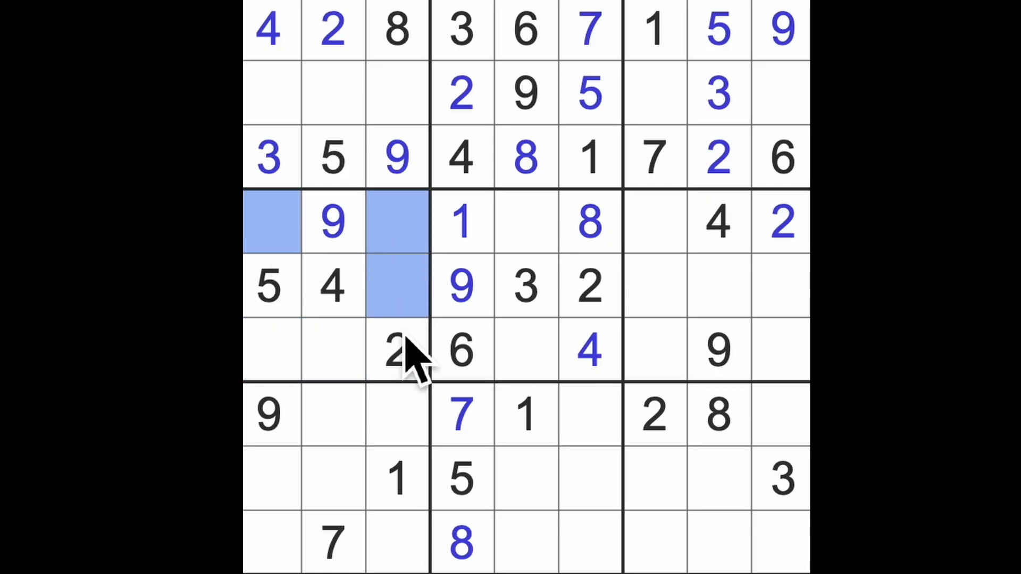
mouse_move(410, 391)
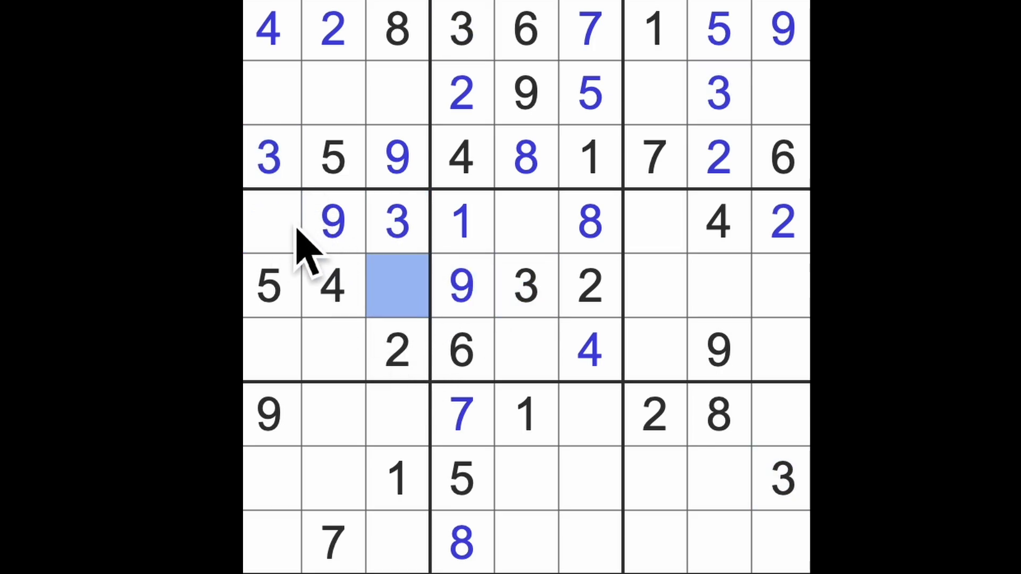
- Highlight the 3s and add 3s and 9s to the bottom and right-middle boxes
click(270, 221)
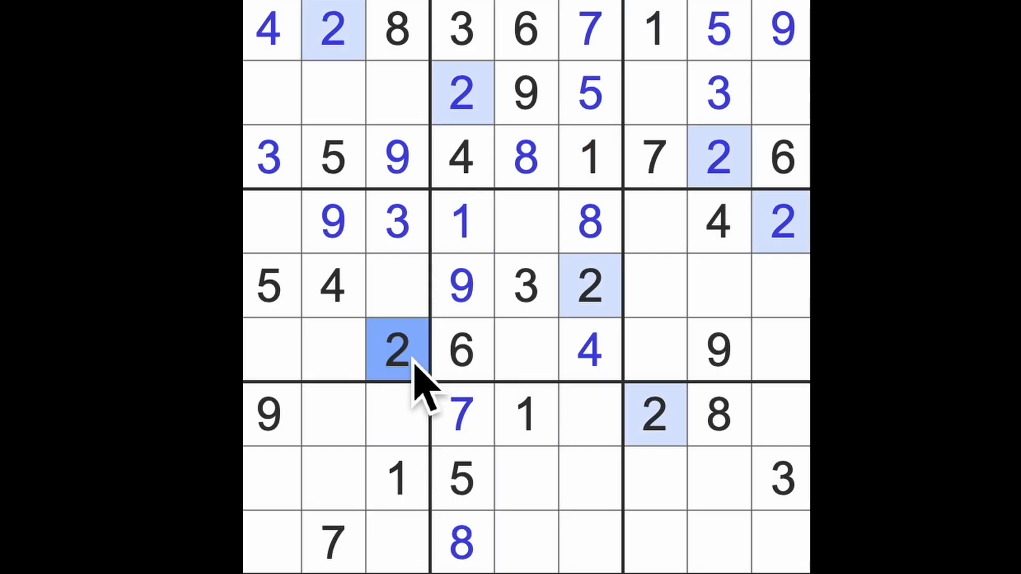
click(525, 286)
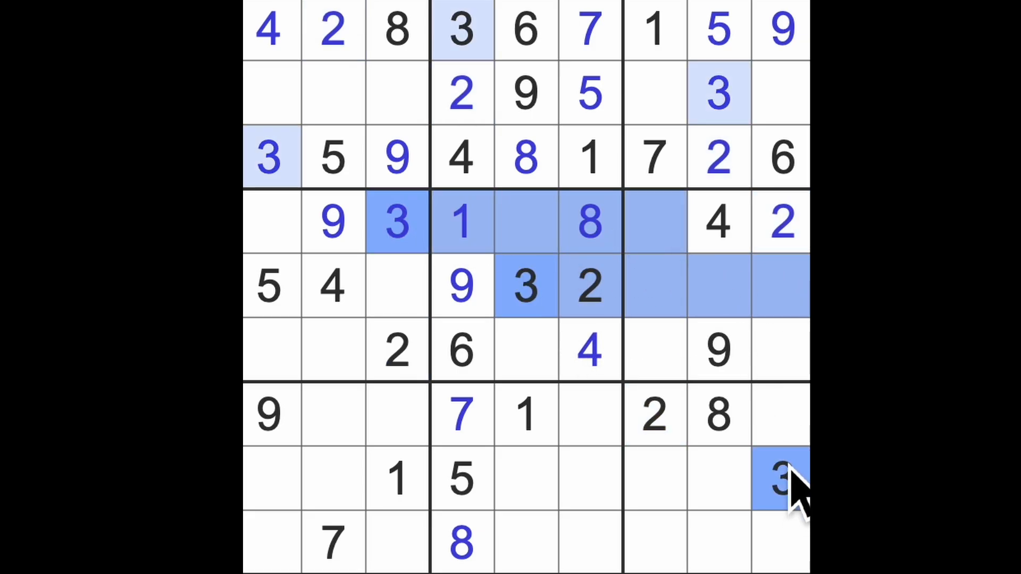
click(780, 478)
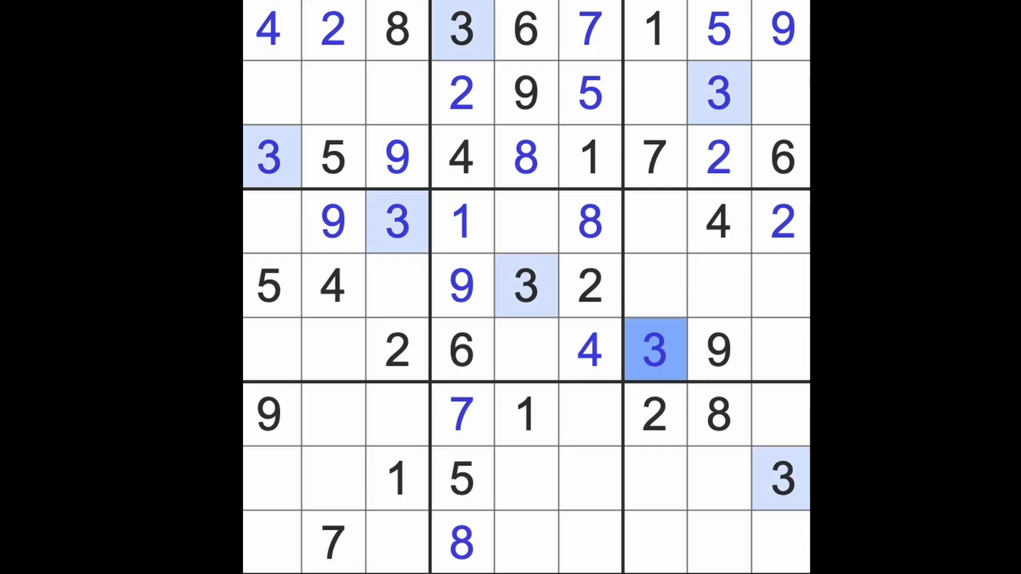
mouse_move(398, 351)
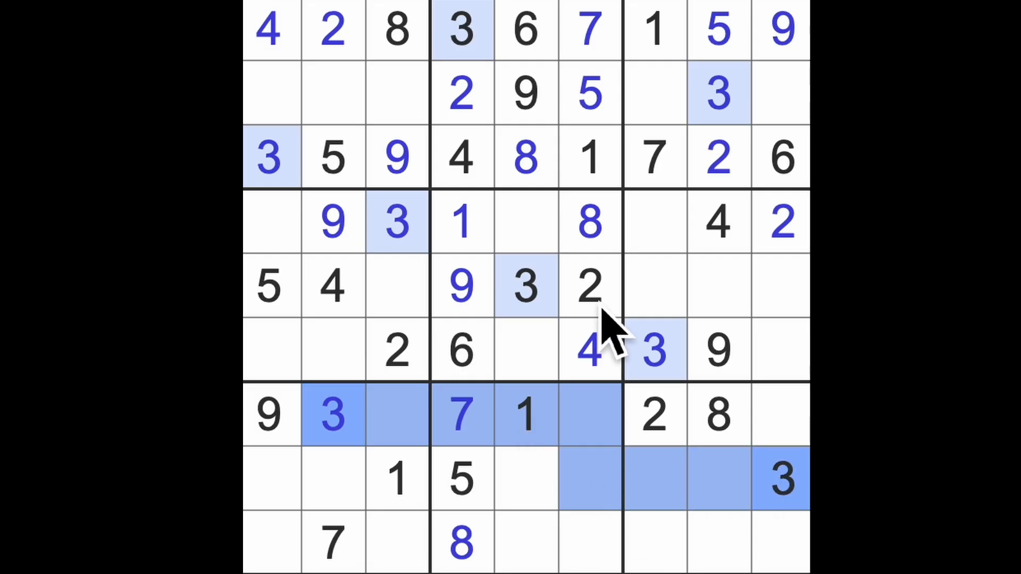
click(589, 540)
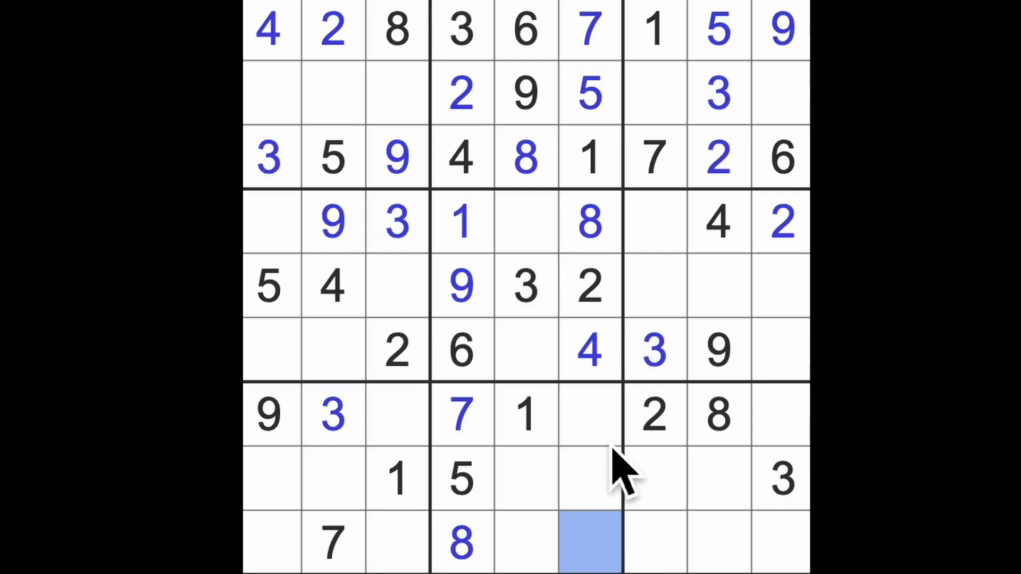
text(3)
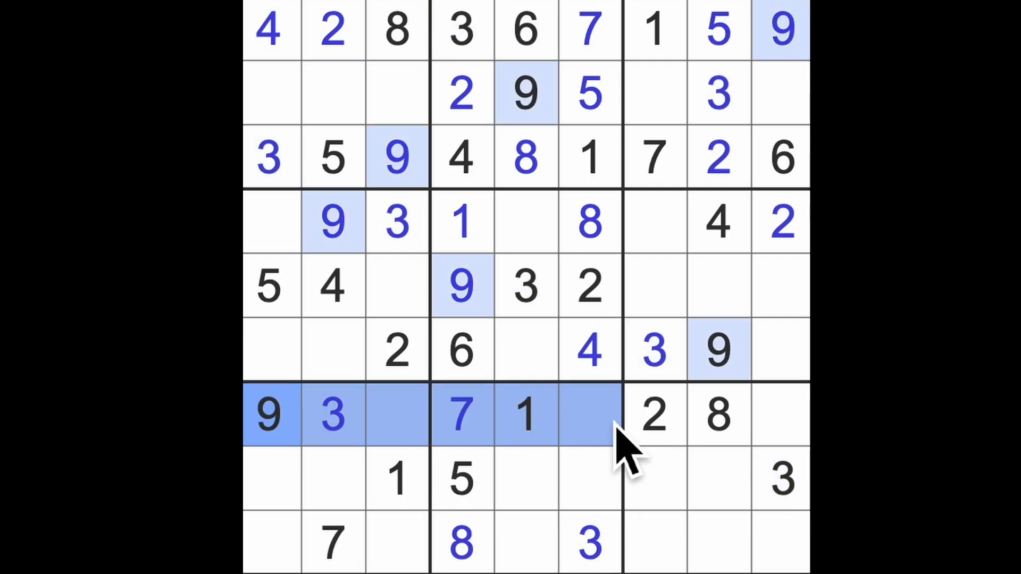
text(9)
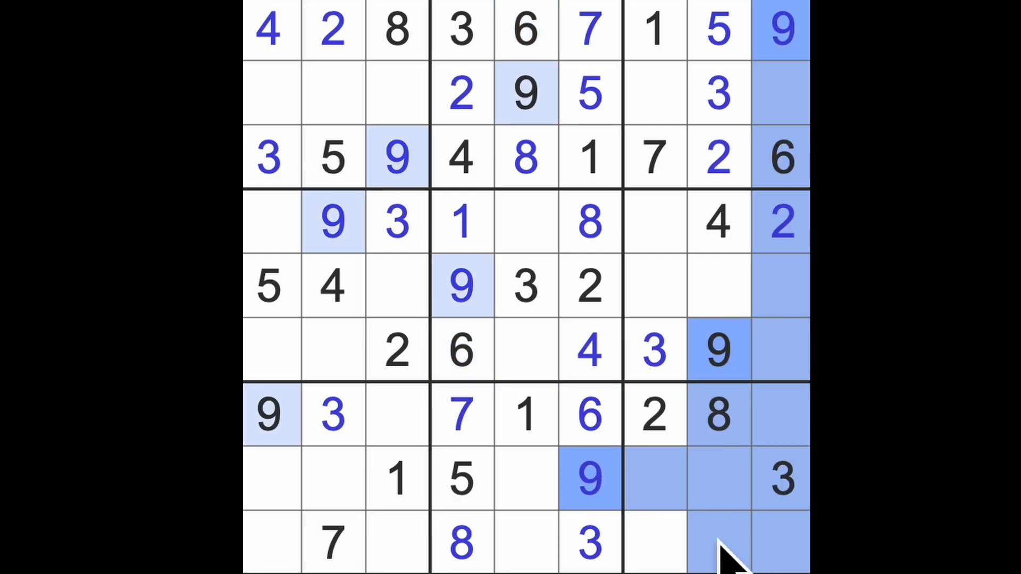
click(655, 544)
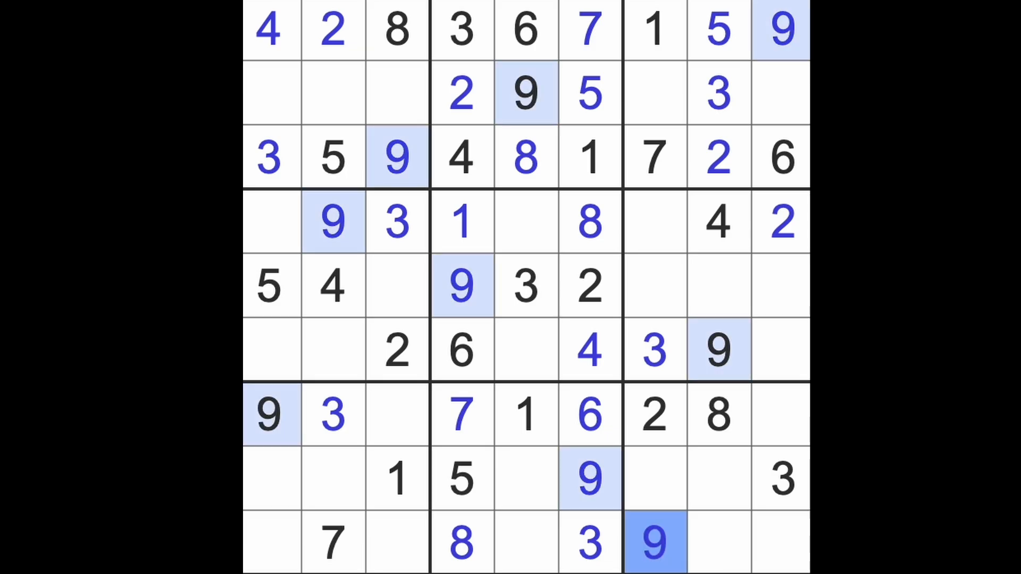
mouse_move(655, 543)
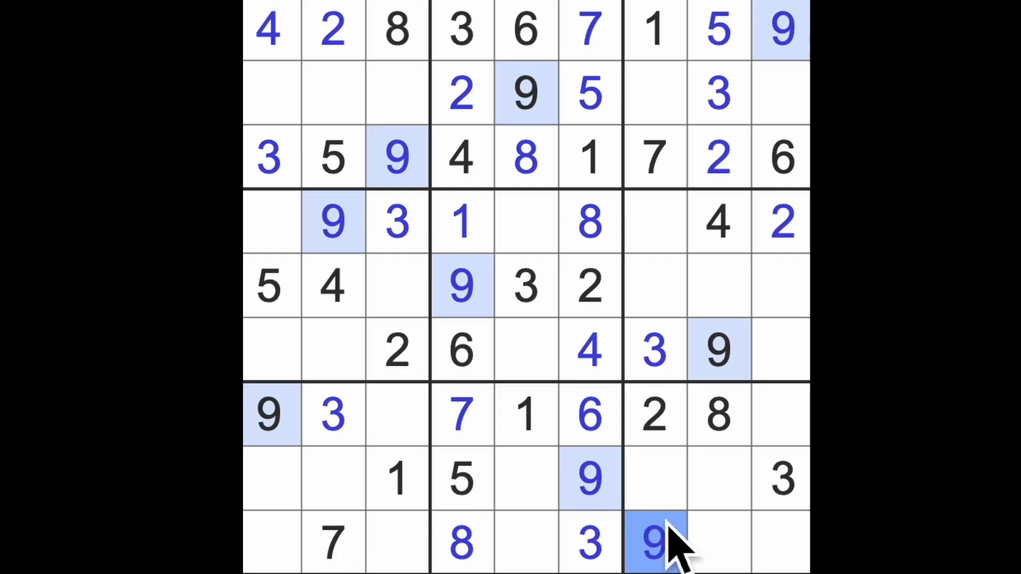
mouse_move(710, 544)
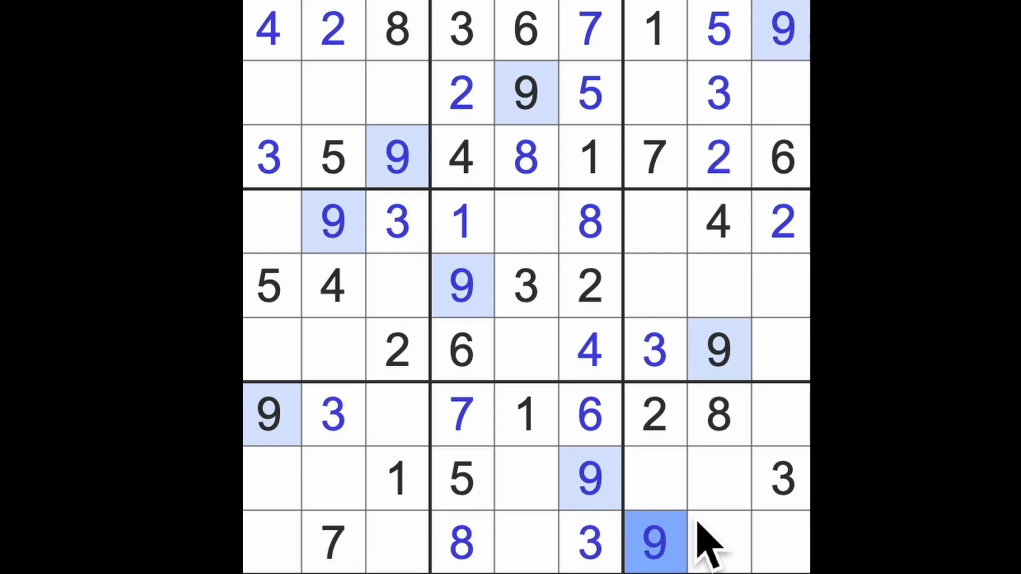
mouse_move(700, 521)
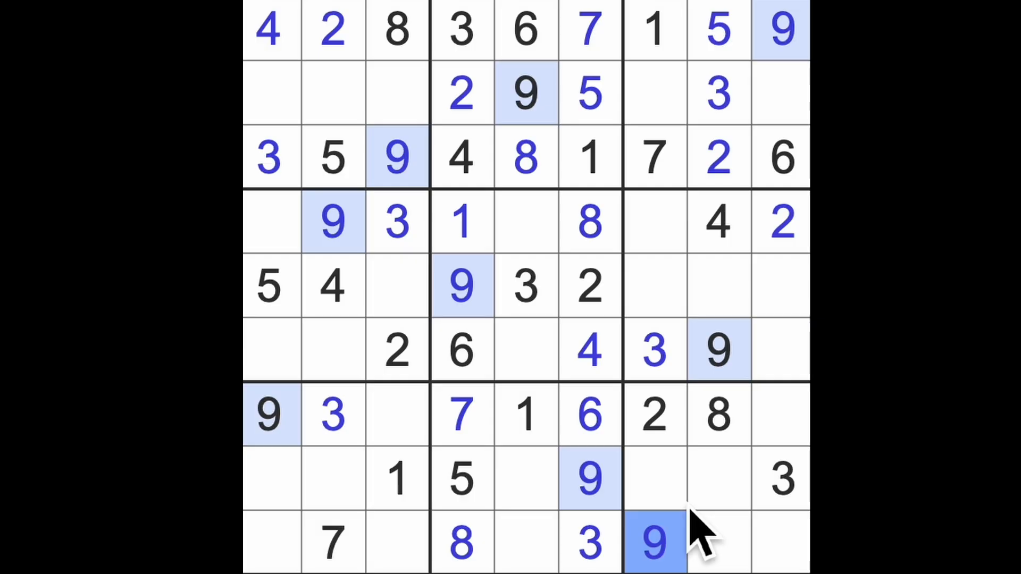
mouse_move(716, 455)
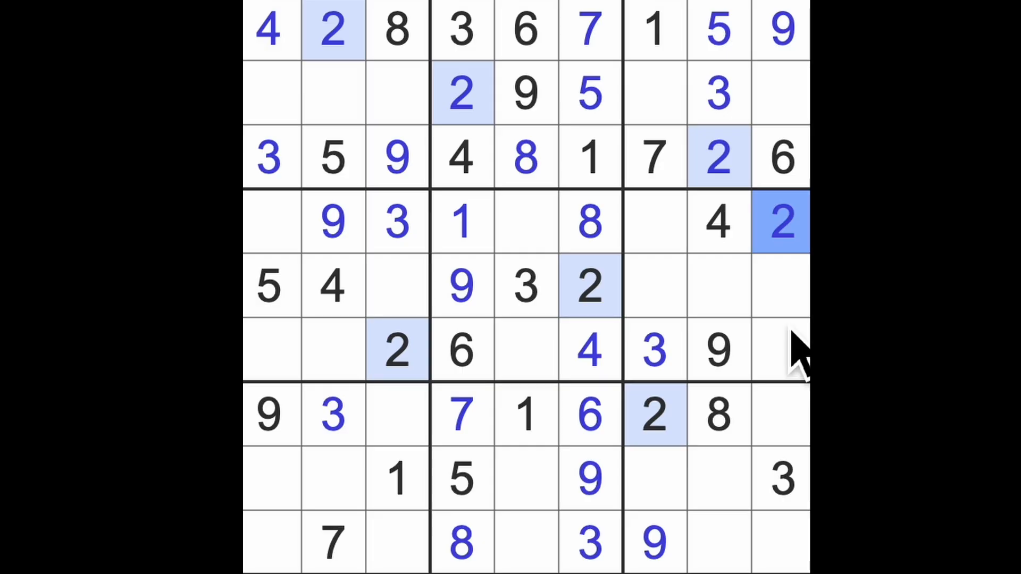
mouse_move(742, 267)
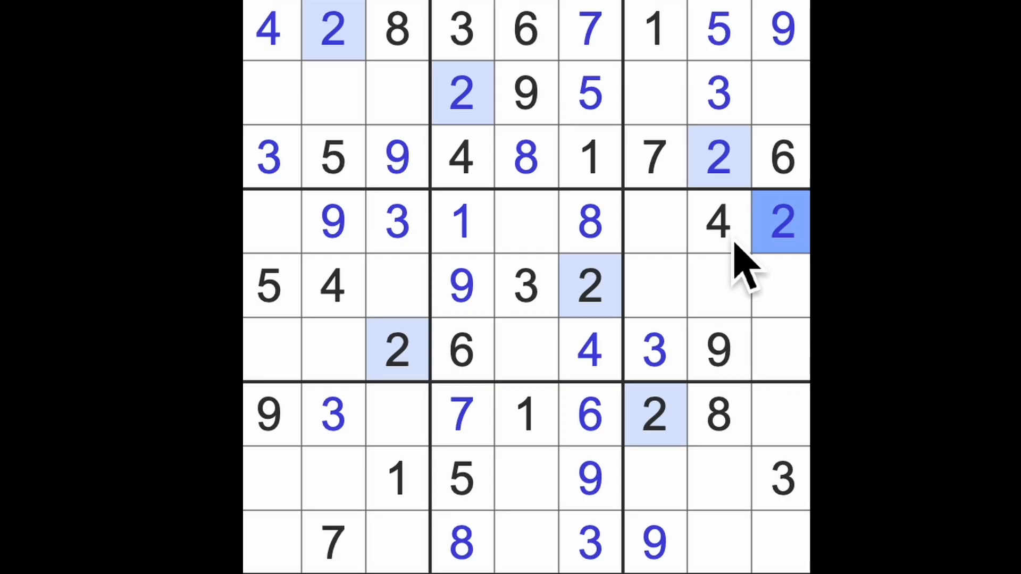
- Put 6 in row 4, column 7, then select cells in rows 6 and 5
click(719, 220)
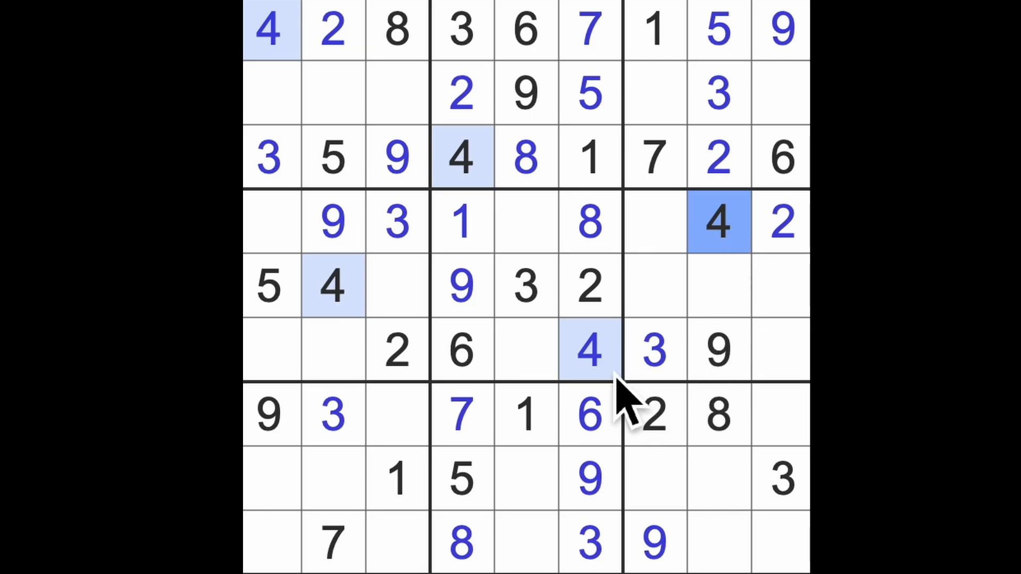
click(461, 478)
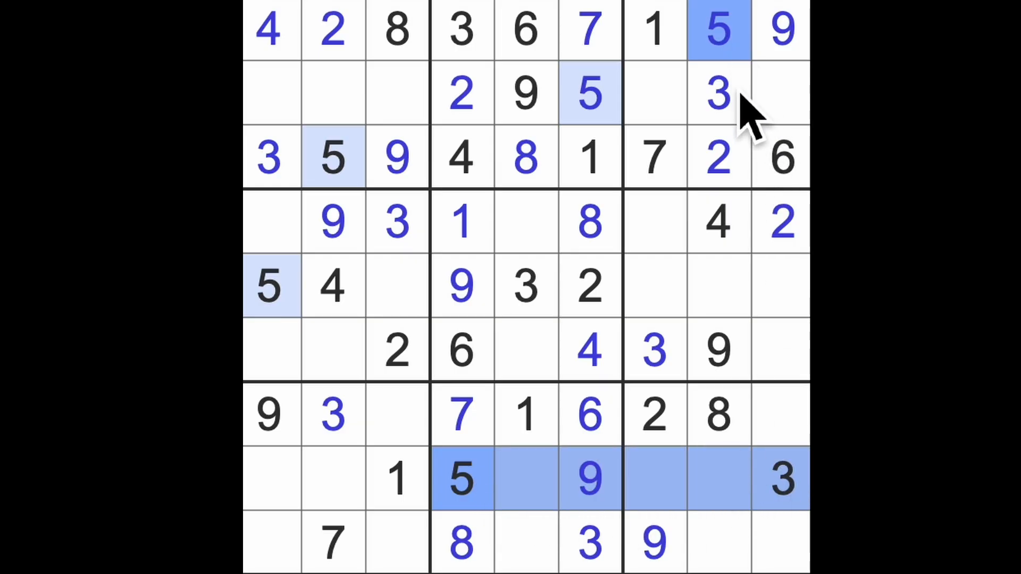
click(719, 92)
text(5)
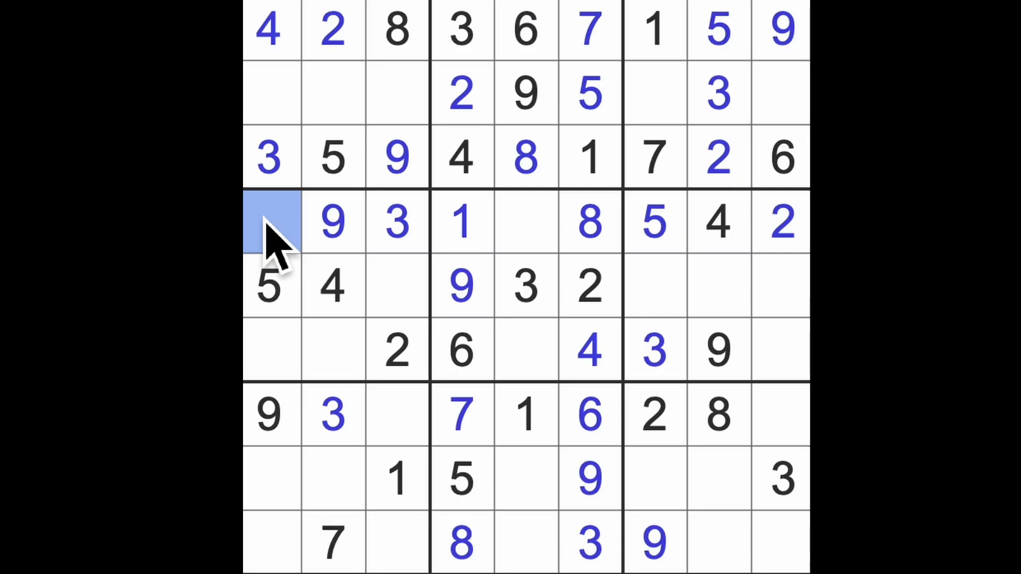
text(6)
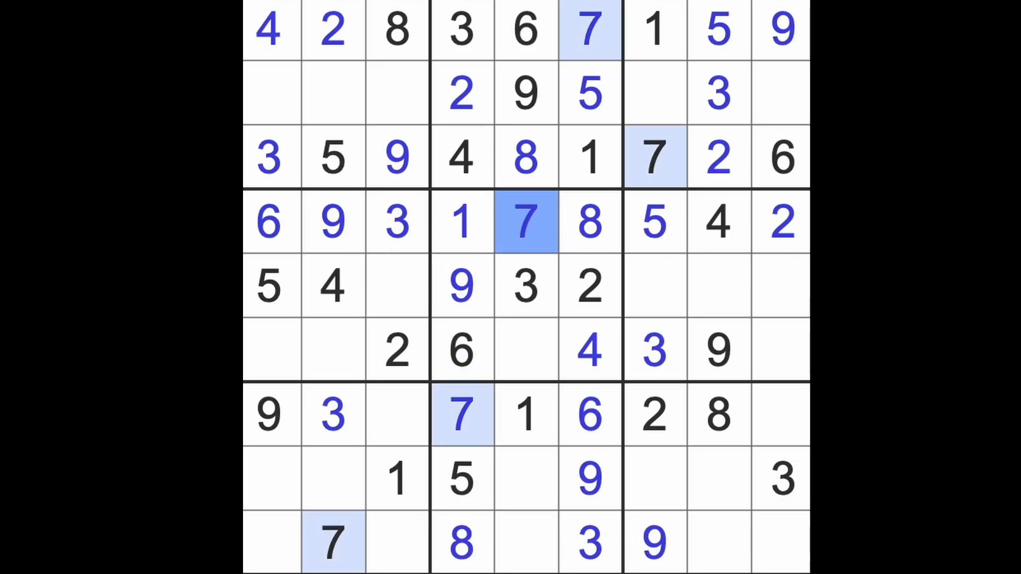
click(526, 350)
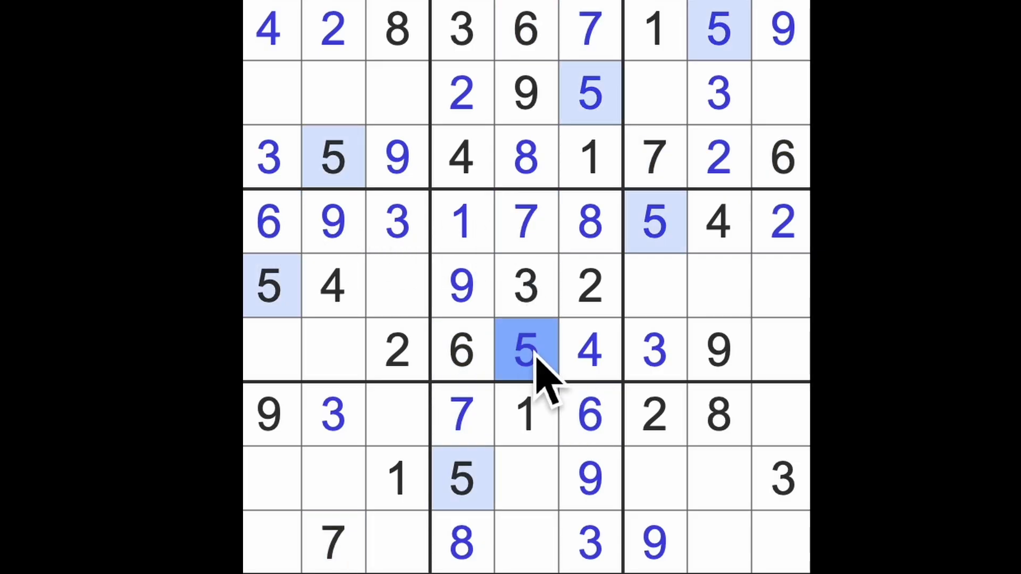
click(398, 287)
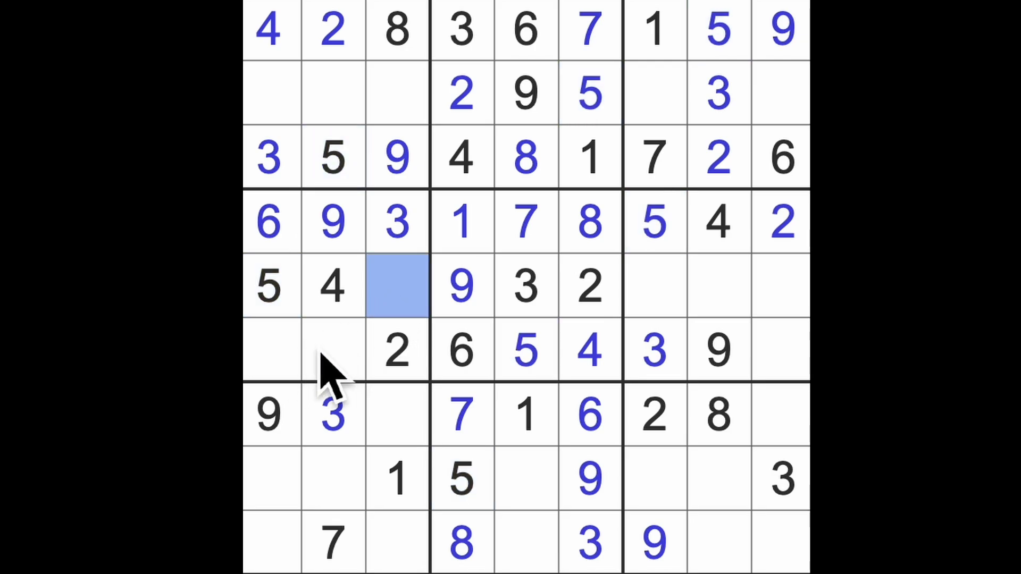
- Place 7, 7, 6 and 2 in column 1 and the left boxes, working down to row 9
text(7)
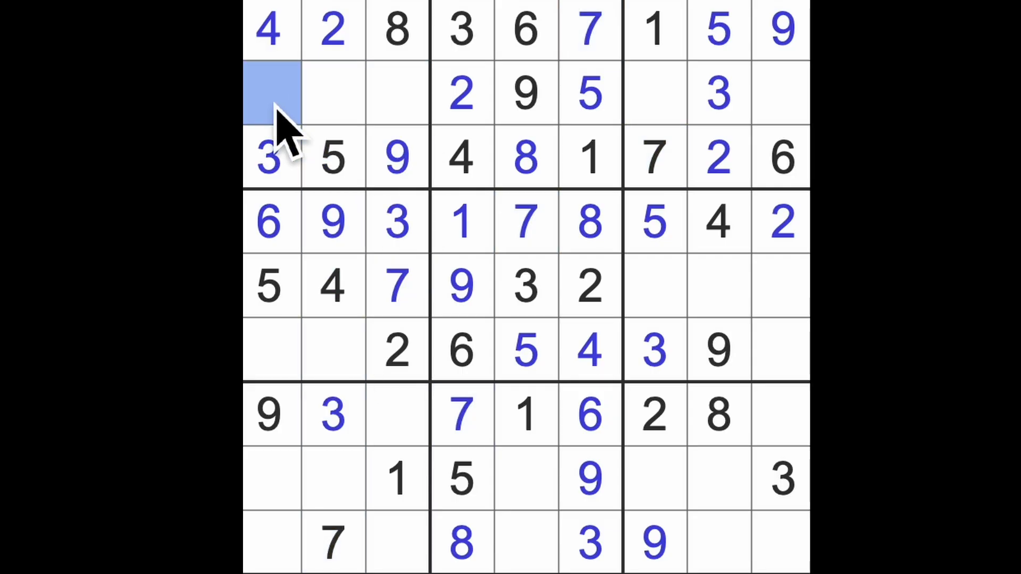
text(7)
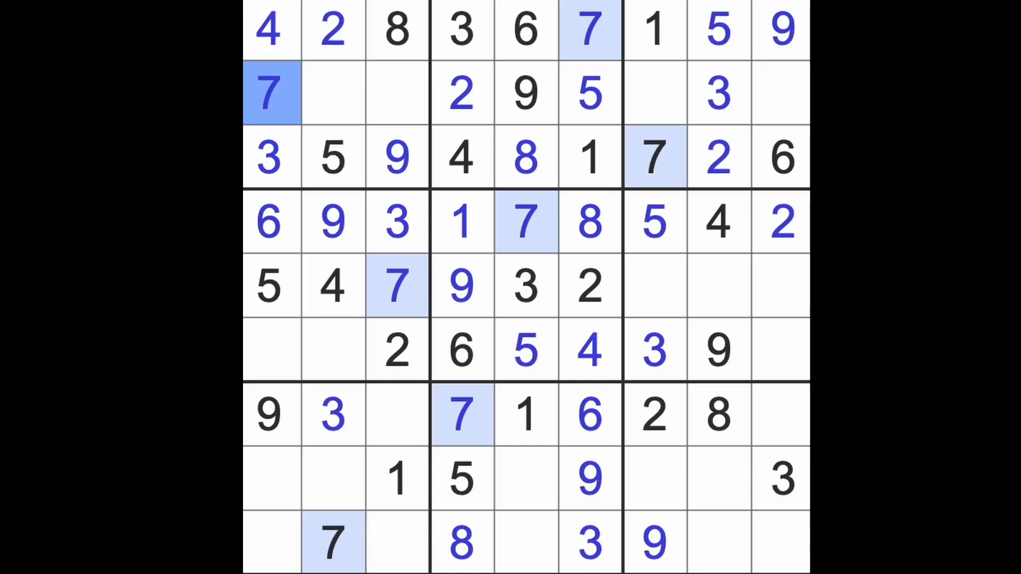
mouse_move(287, 137)
text(1)
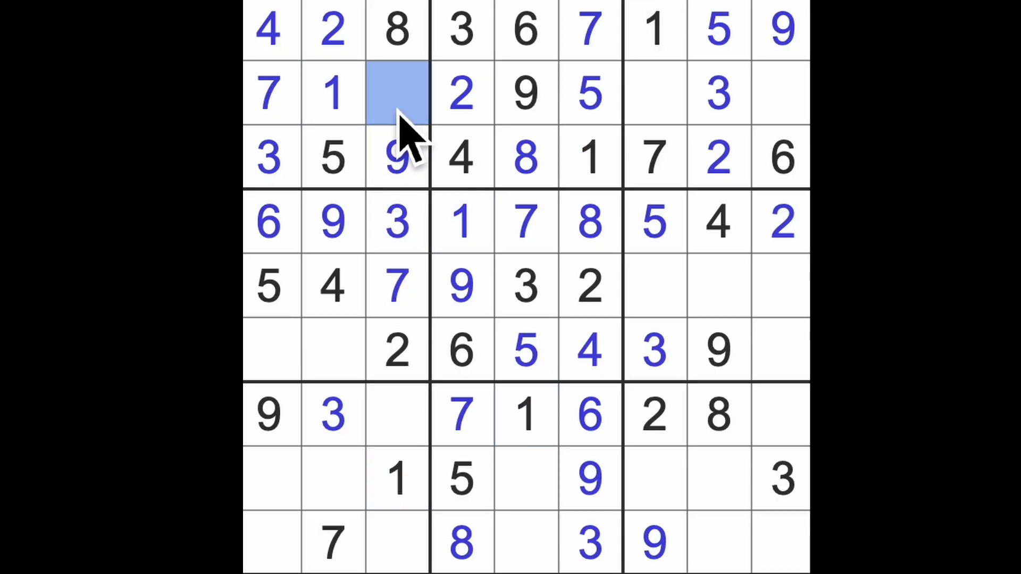
text(6)
click(272, 349)
text(1)
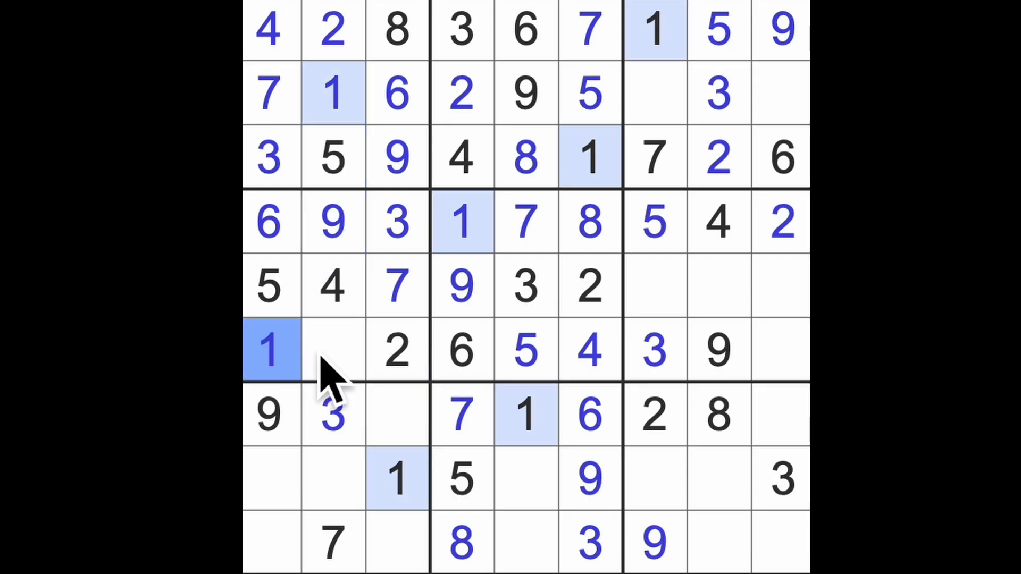
click(333, 350)
text(8)
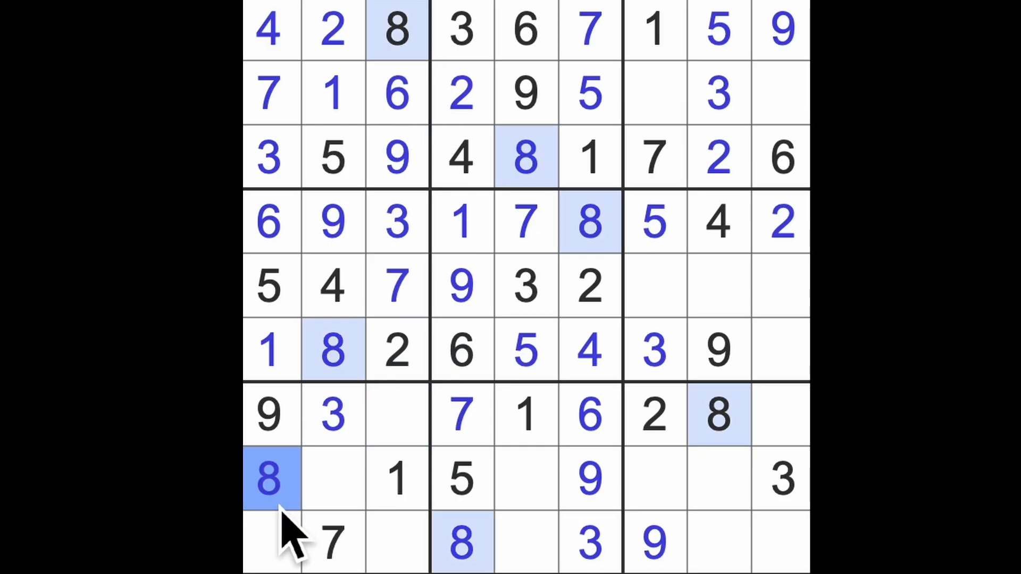
click(271, 540)
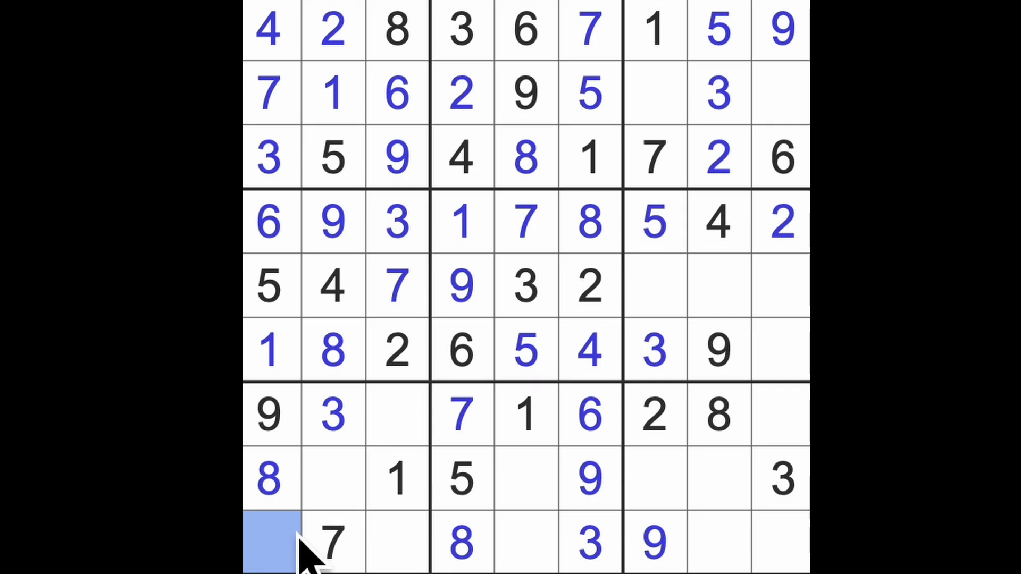
text(2)
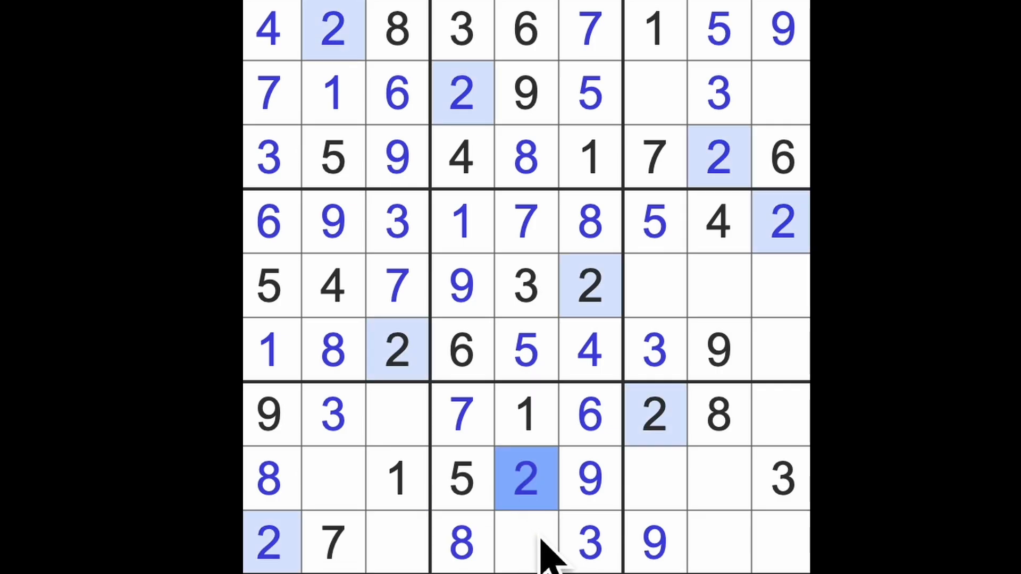
click(526, 543)
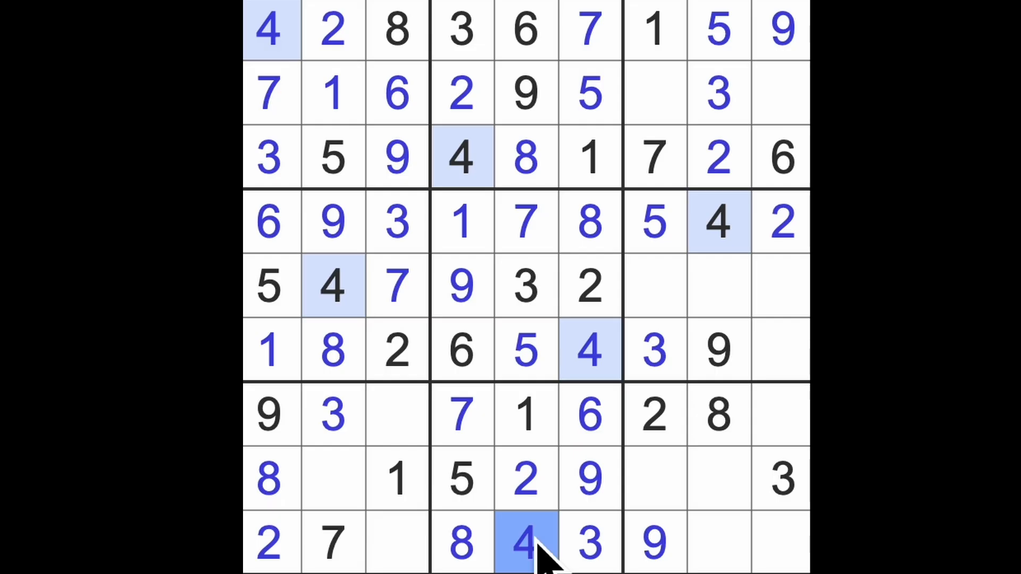
click(333, 479)
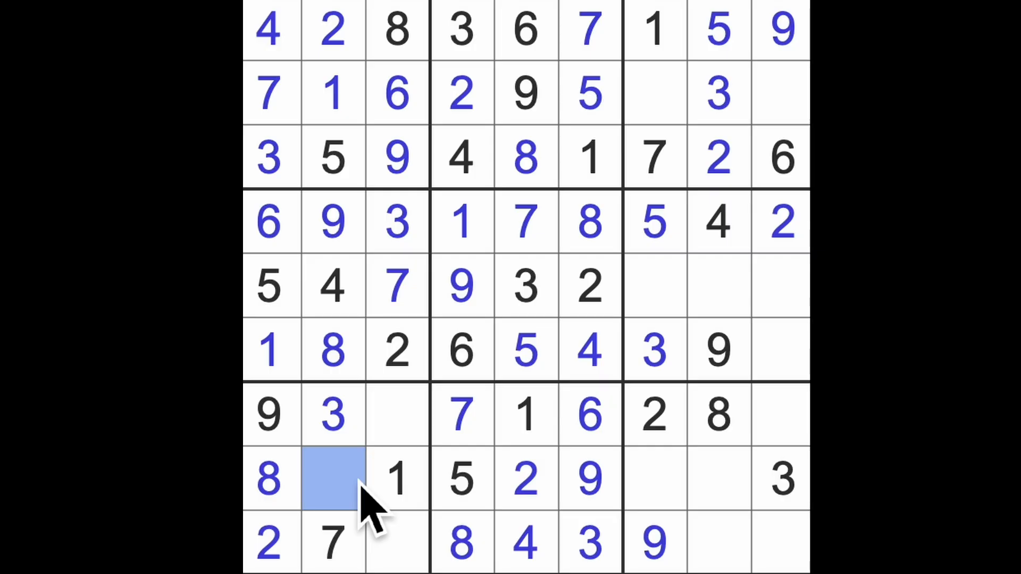
- Enter a 6 and work through column 9's empty cells in rows 6, 5 and 2
text(6)
click(719, 286)
text(1)
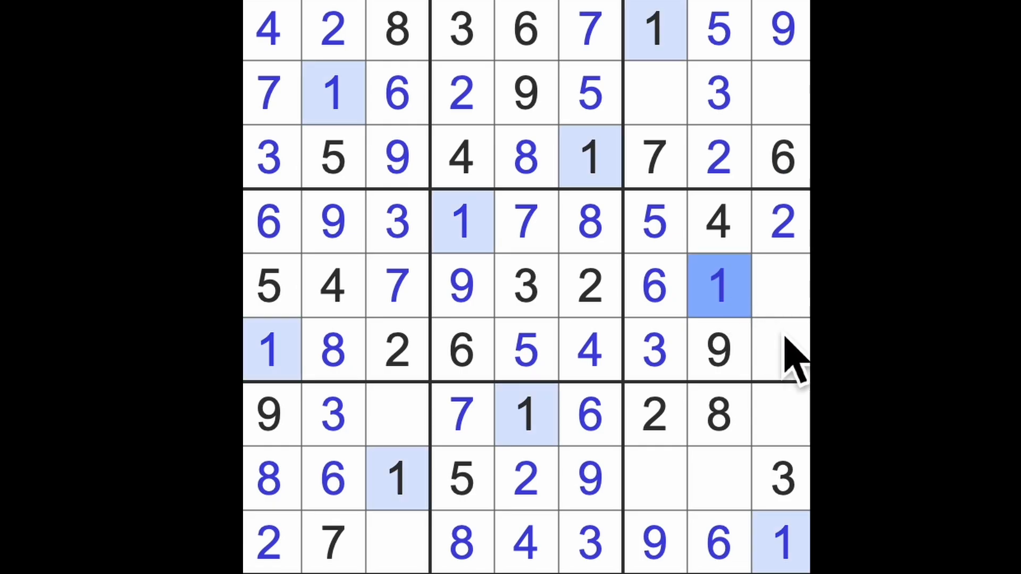
click(781, 350)
text(7)
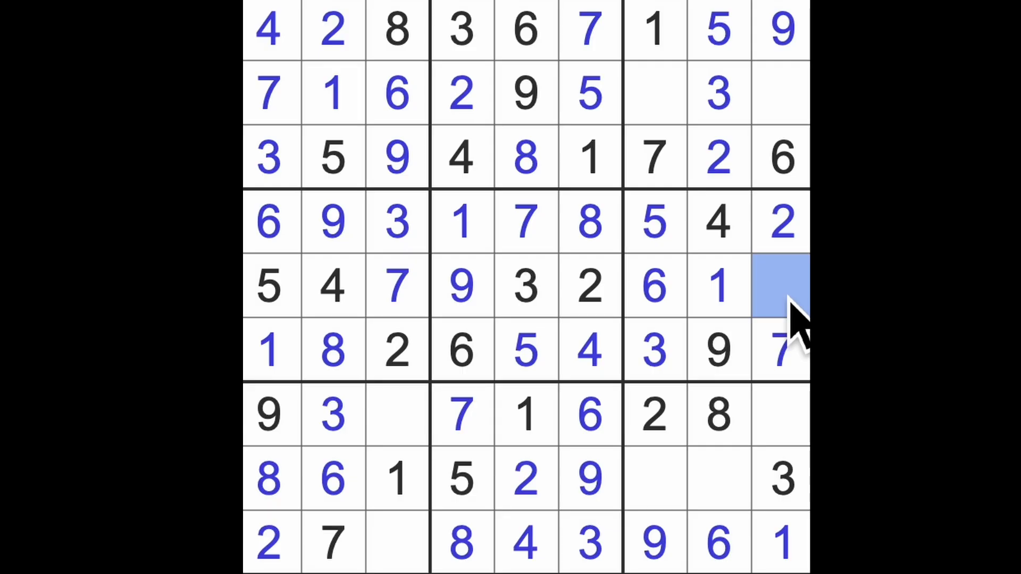
click(779, 287)
text(8)
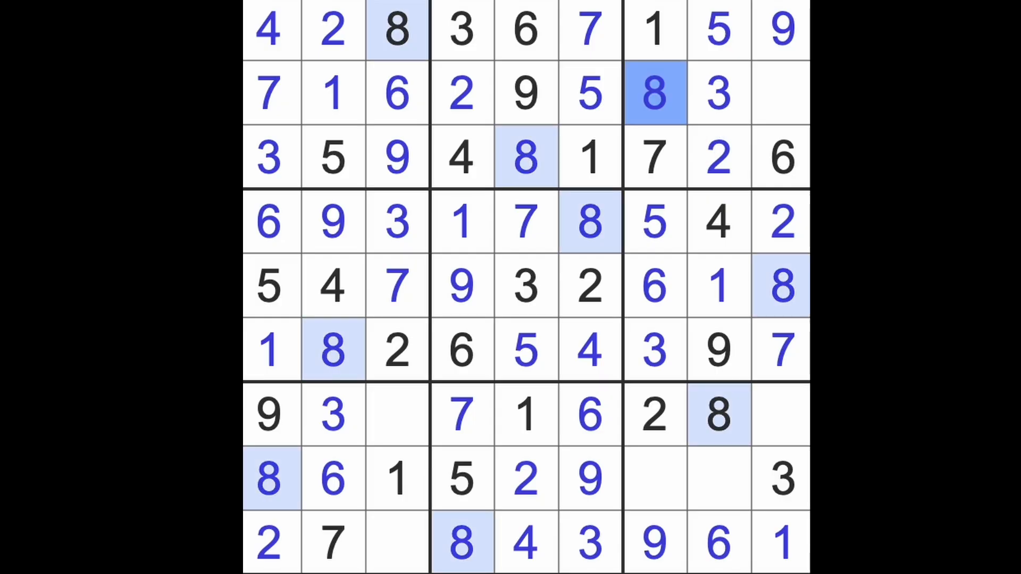
click(780, 93)
text(4)
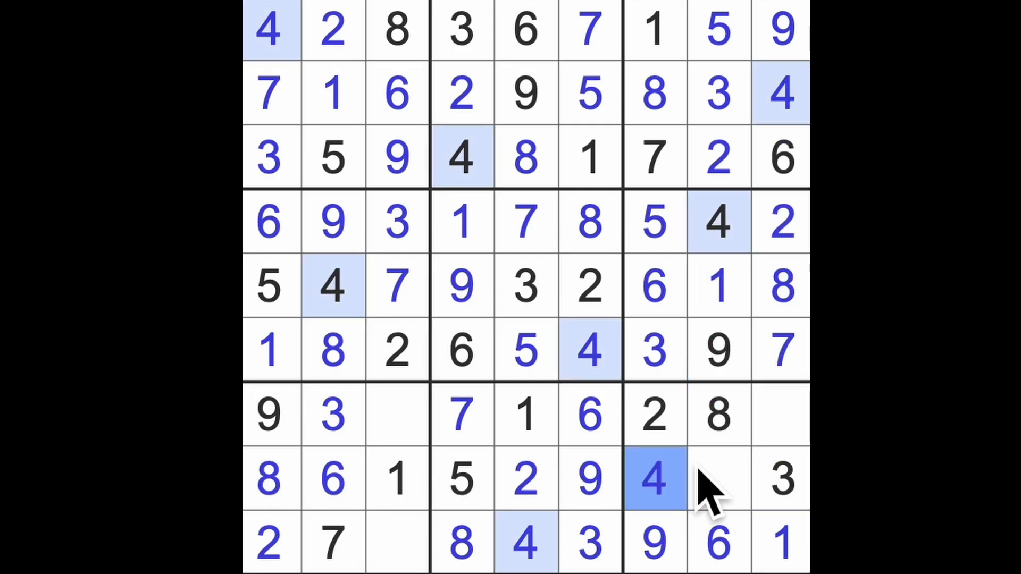
mouse_move(710, 482)
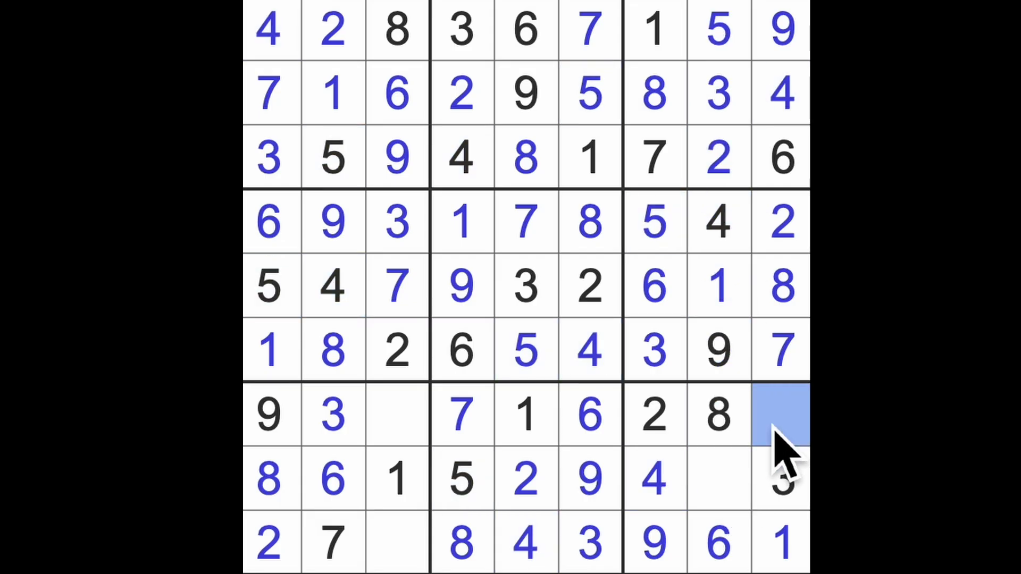
- Select the empty row 7, column 9 cell to begin filling the last four cells
click(781, 416)
text(5)
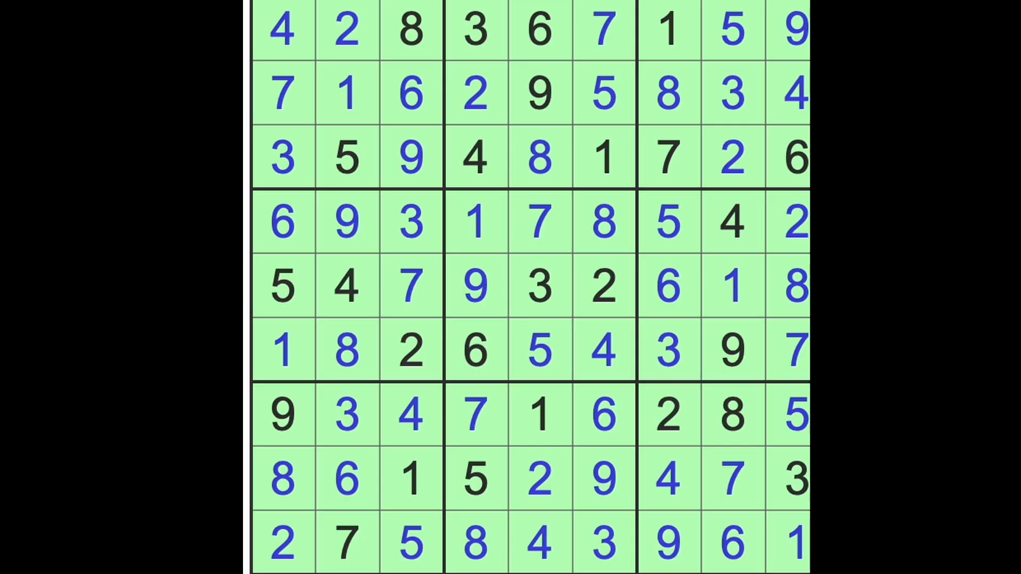
mouse_move(798, 462)
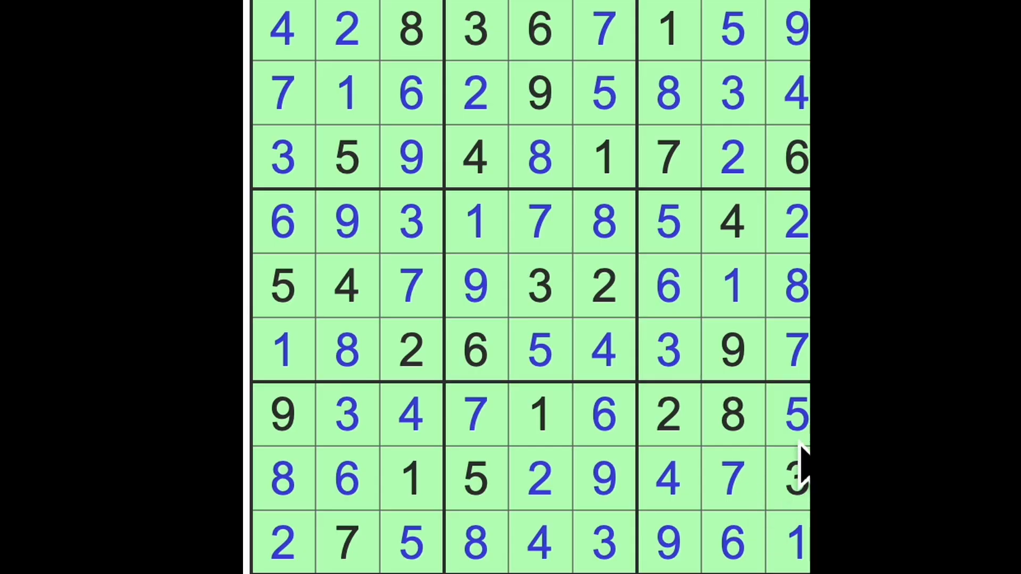